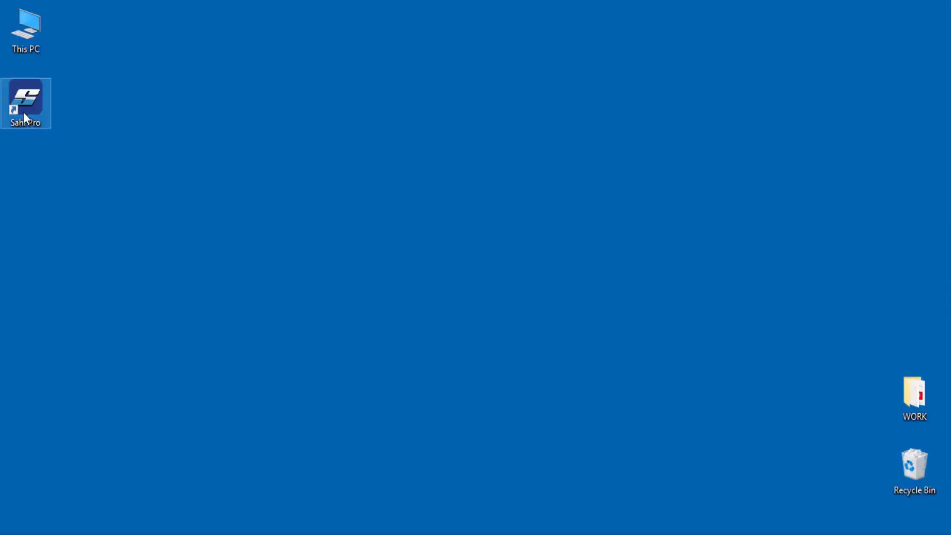
Launch Sahi Pro from the desktop and go to its script Editor showing the Training folder.
{"action": "double_click", "coordinate": [24, 98]}
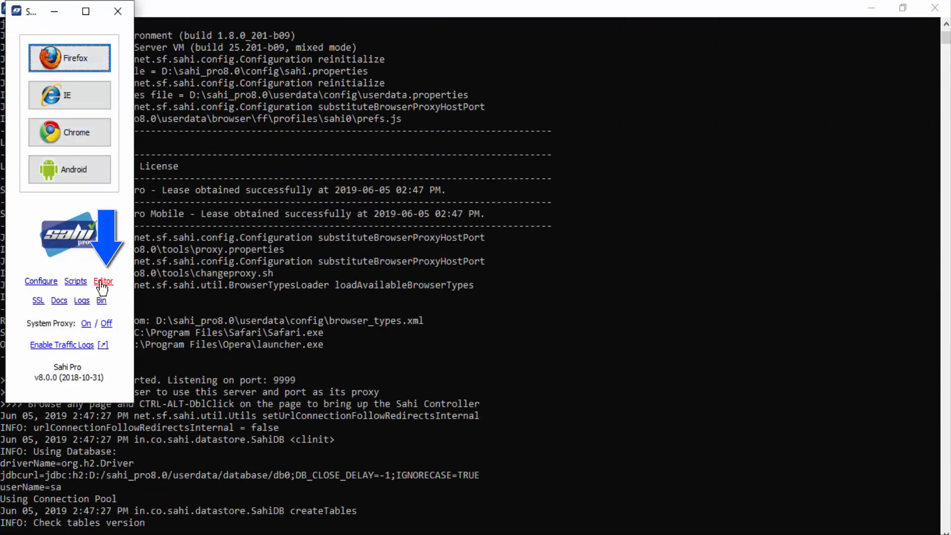
{"action": "left_click", "coordinate": [103, 280]}
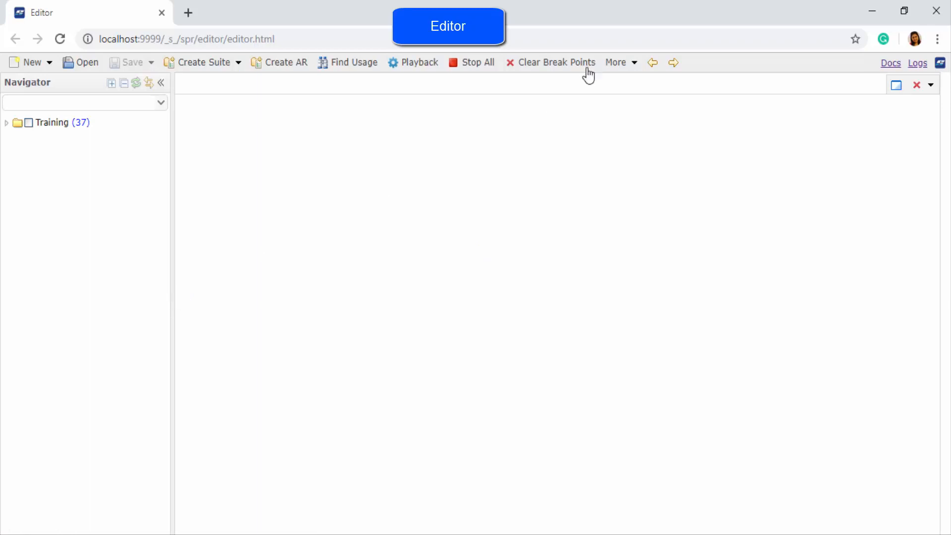
Start the REST Client from More tools and bring up the Fake Rest API site in another tab.
{"action": "left_click", "coordinate": [617, 62]}
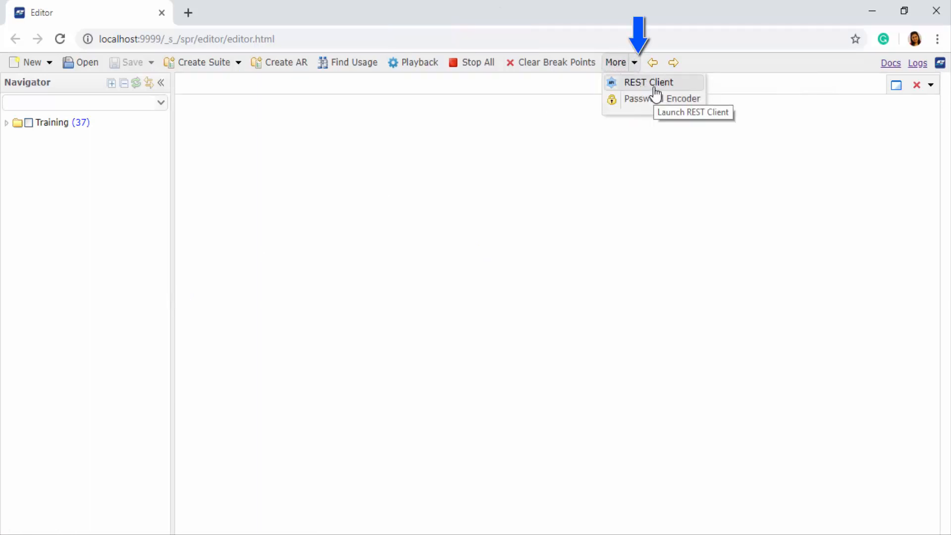
{"action": "left_click", "coordinate": [648, 83]}
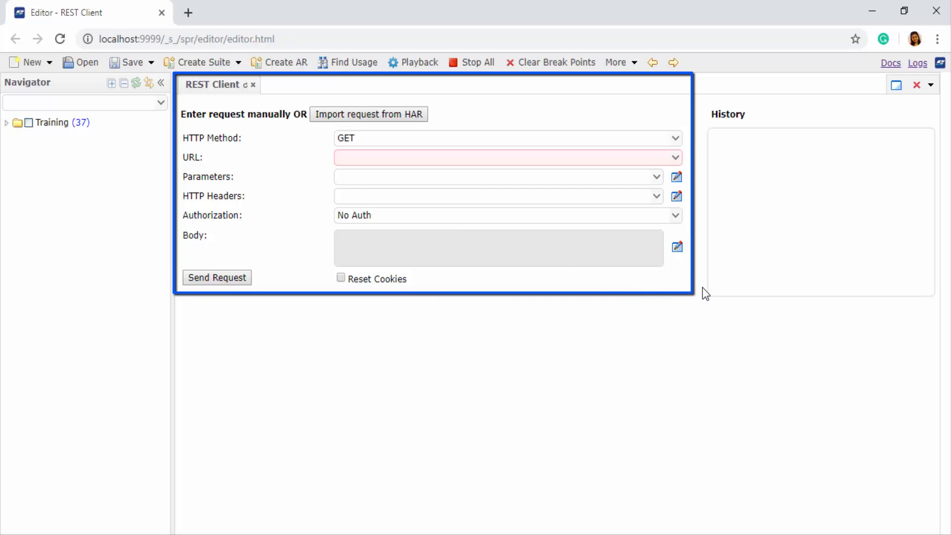
{"action": "left_click", "coordinate": [217, 278]}
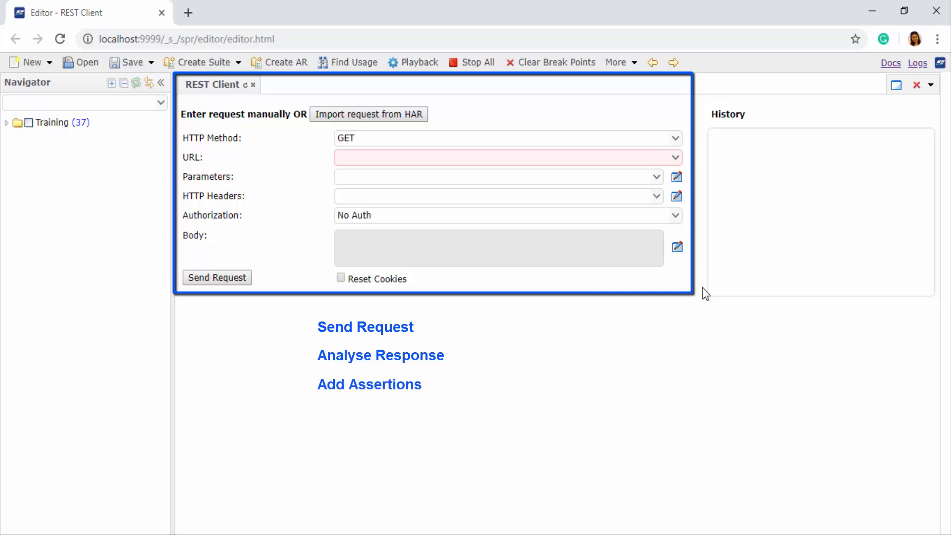
{"action": "left_click", "coordinate": [369, 384]}
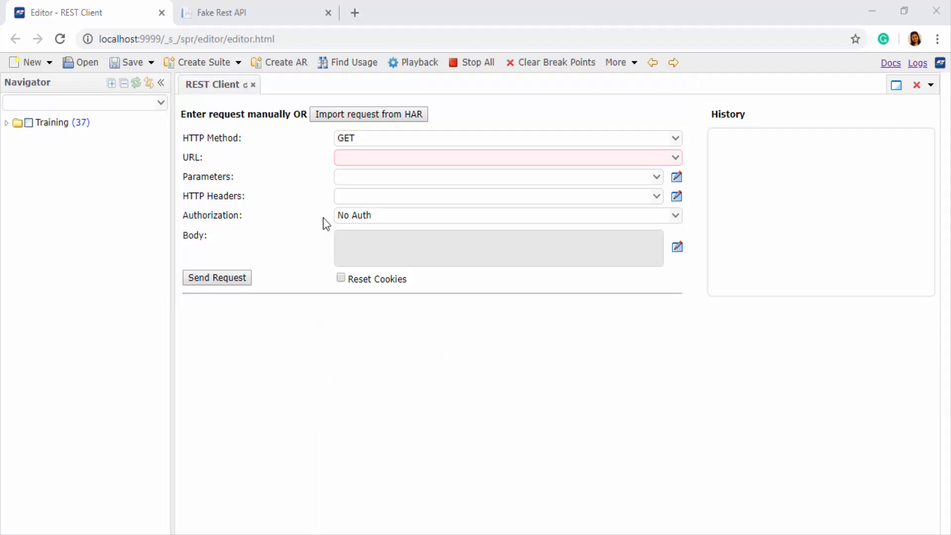
Copy the Fake Rest API base URL and browse down to the Swagger operations.
{"action": "left_click", "coordinate": [221, 12]}
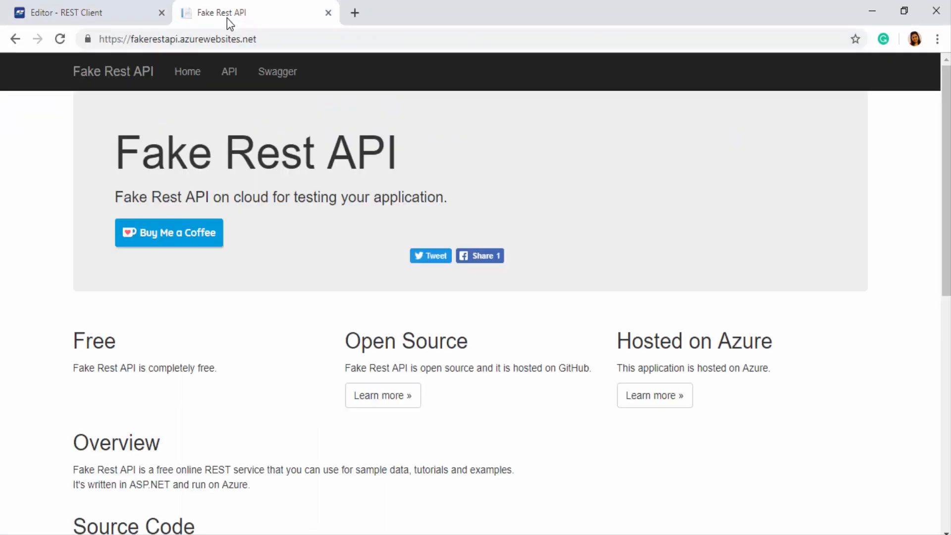
{"action": "left_click", "coordinate": [177, 38]}
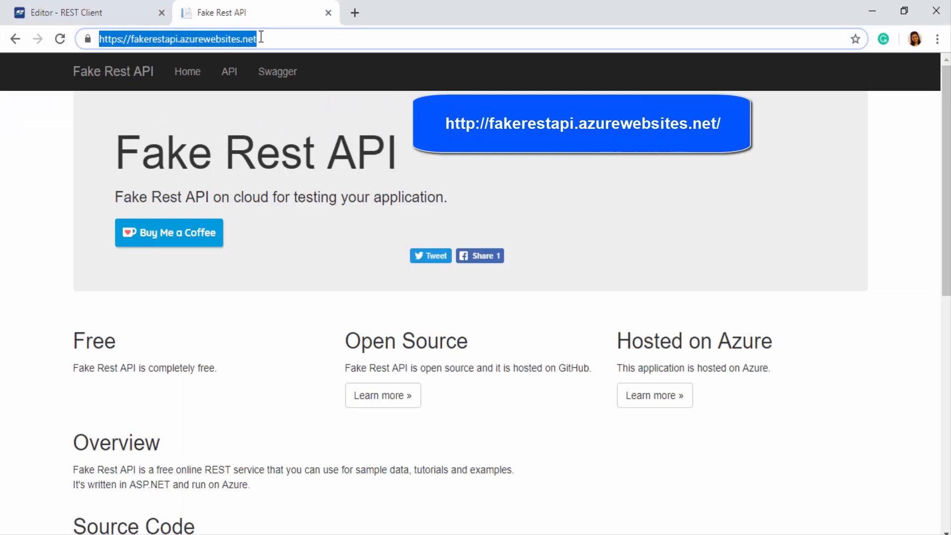
{"action": "scroll", "scroll_direction": "down", "scroll_amount": 3}
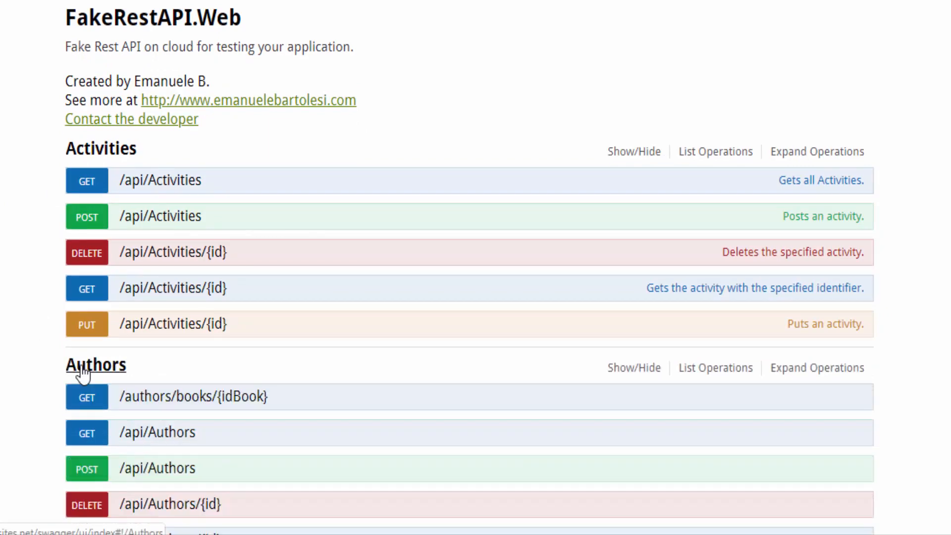
{"action": "scroll", "scroll_direction": "down", "scroll_amount": 3}
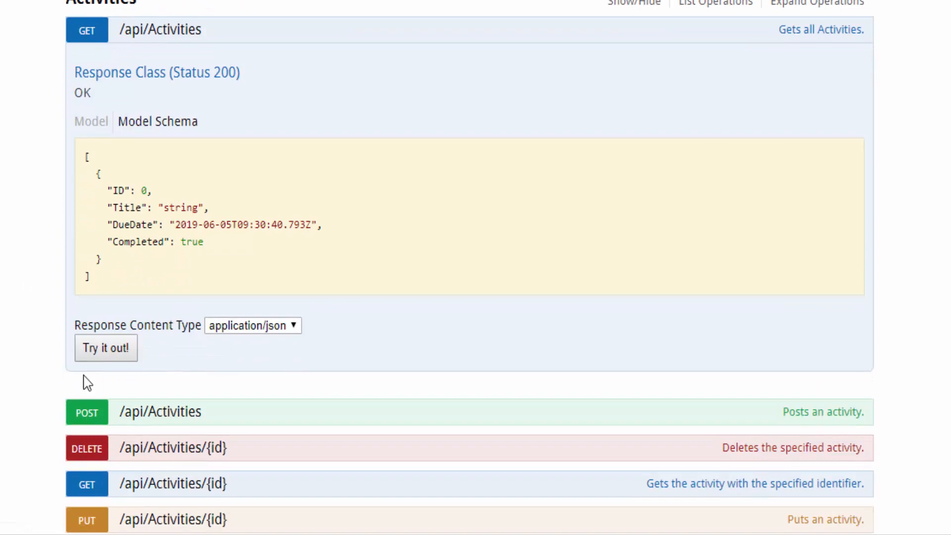
Try out GET /api/Activities, getting a 200 response with the JSON activity list.
{"action": "left_click", "coordinate": [106, 348]}
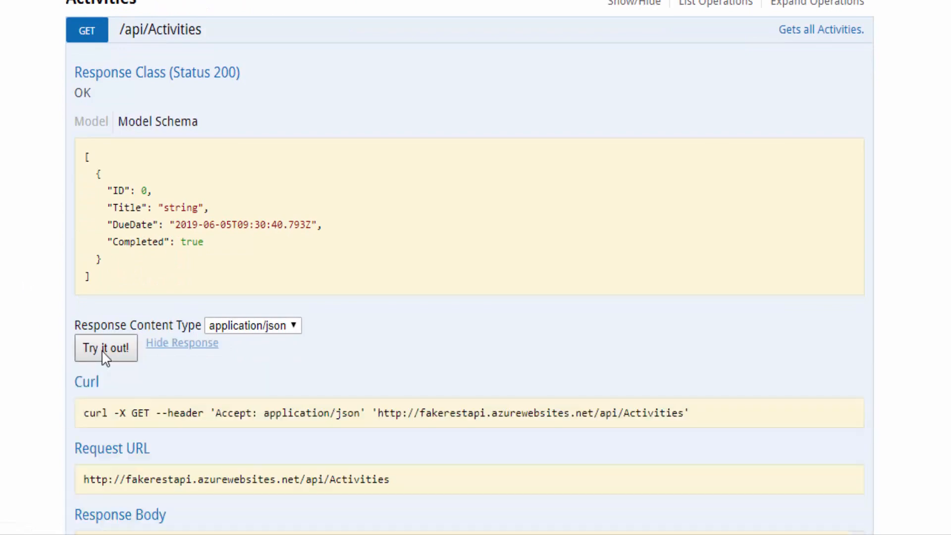
{"action": "left_click", "coordinate": [106, 347]}
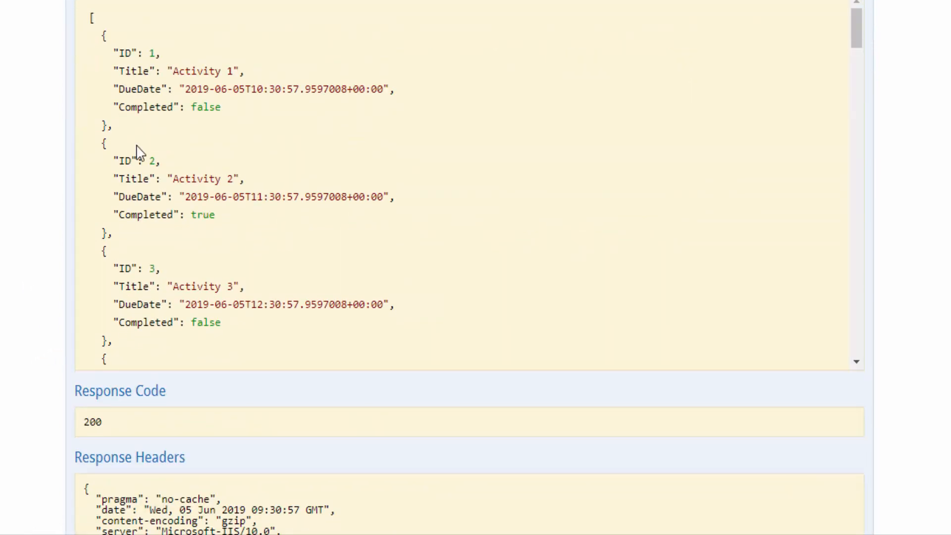
{"action": "scroll", "scroll_direction": "down", "scroll_amount": 3}
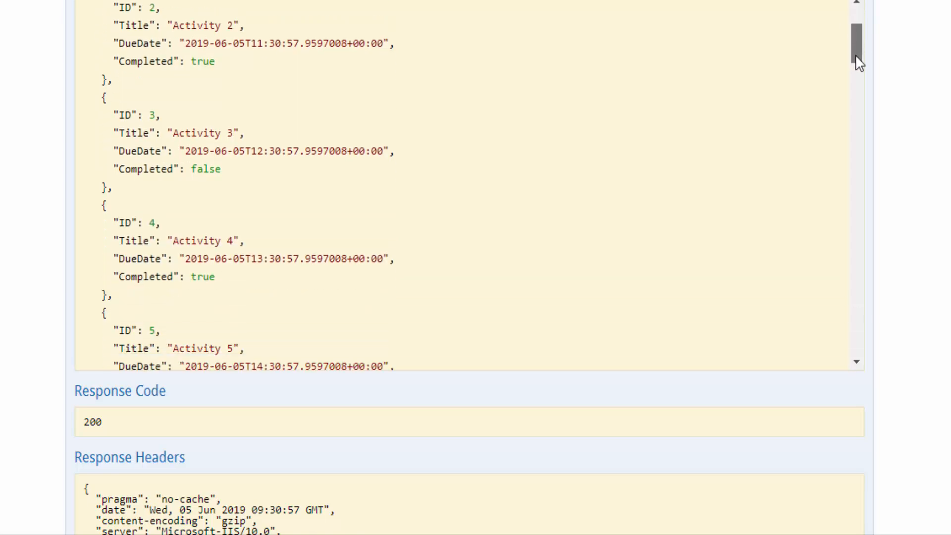
{"action": "scroll", "scroll_direction": "up", "scroll_amount": 3}
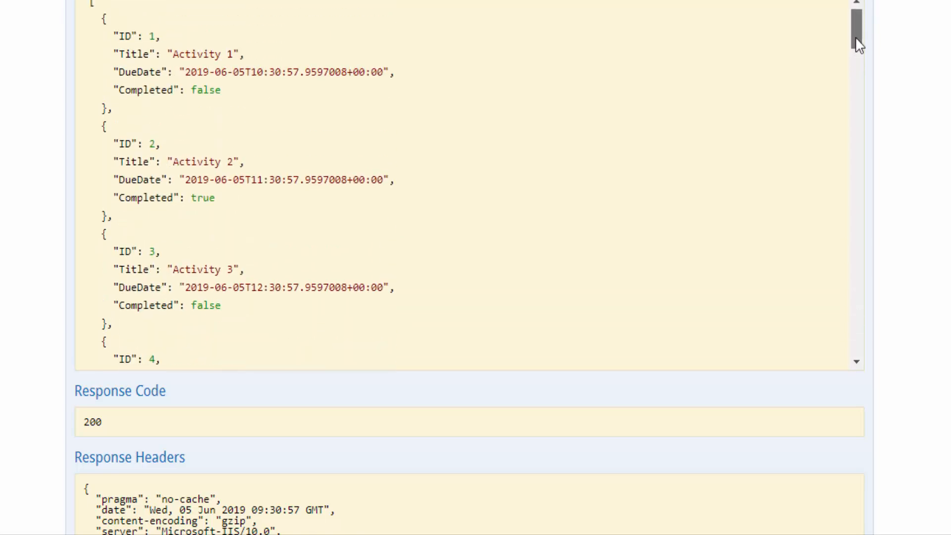
{"action": "scroll", "scroll_direction": "up", "scroll_amount": 3}
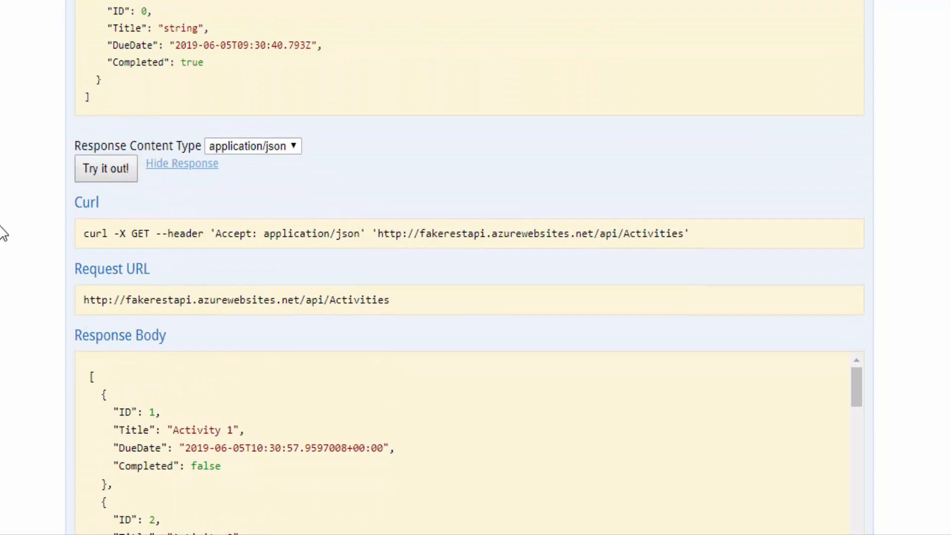
{"action": "scroll", "scroll_direction": "up", "scroll_amount": 3}
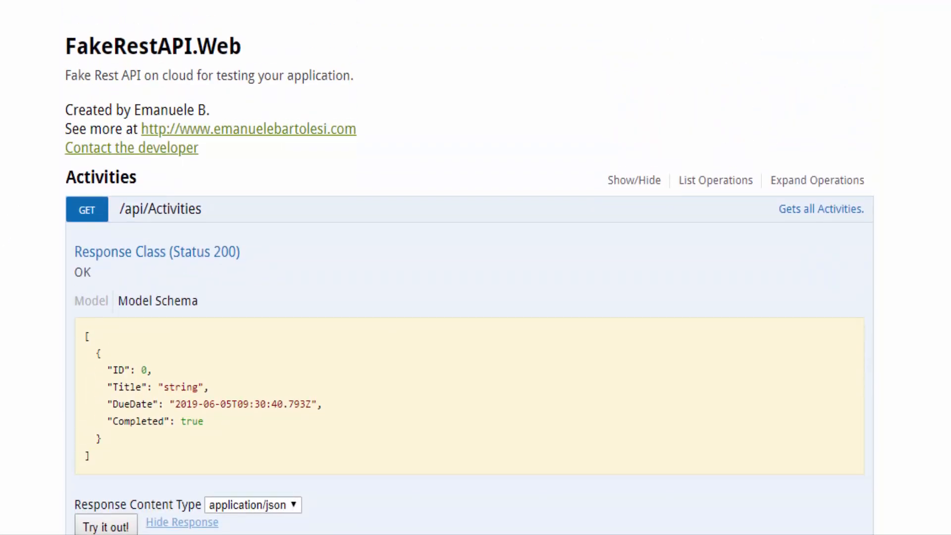
{"action": "left_click", "coordinate": [105, 524]}
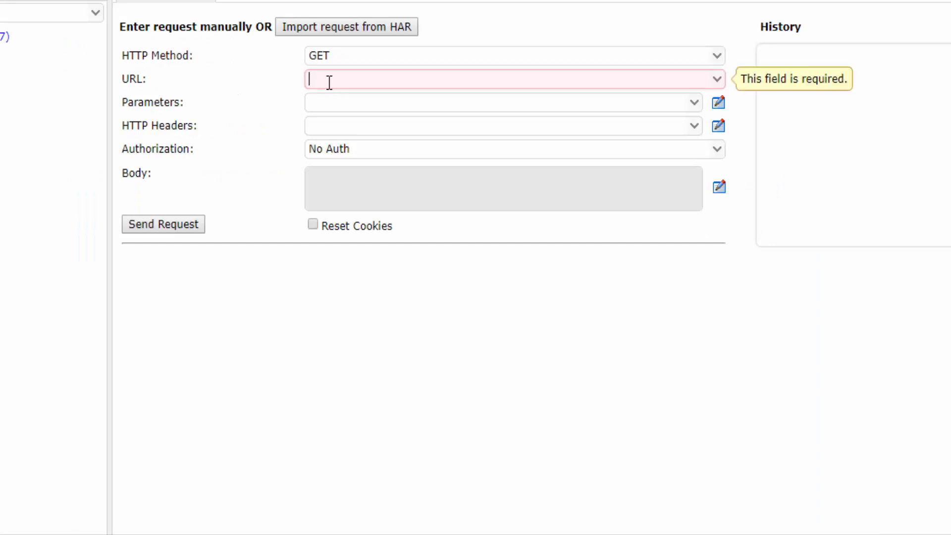
{"action": "type", "text": "http://fakerestapi.azurewebsites.net/"}
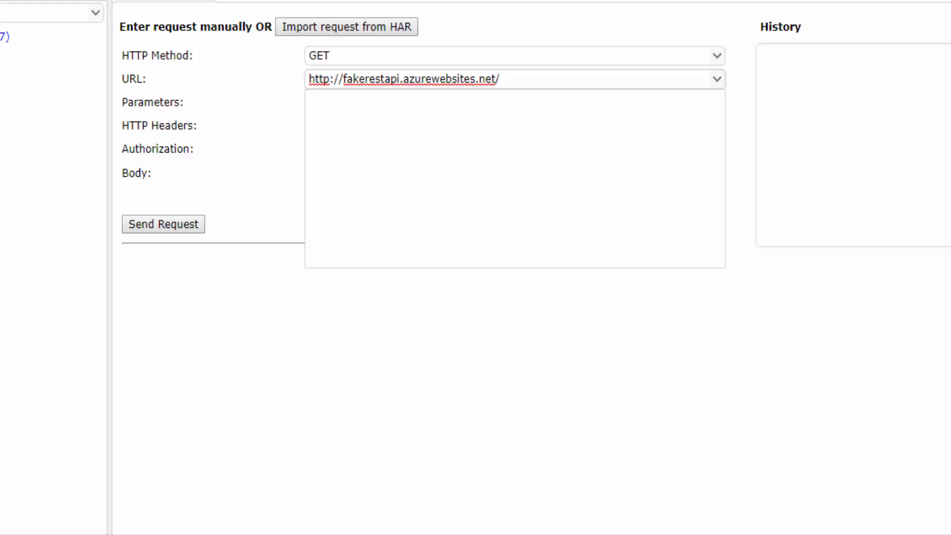
{"action": "left_click", "coordinate": [163, 224]}
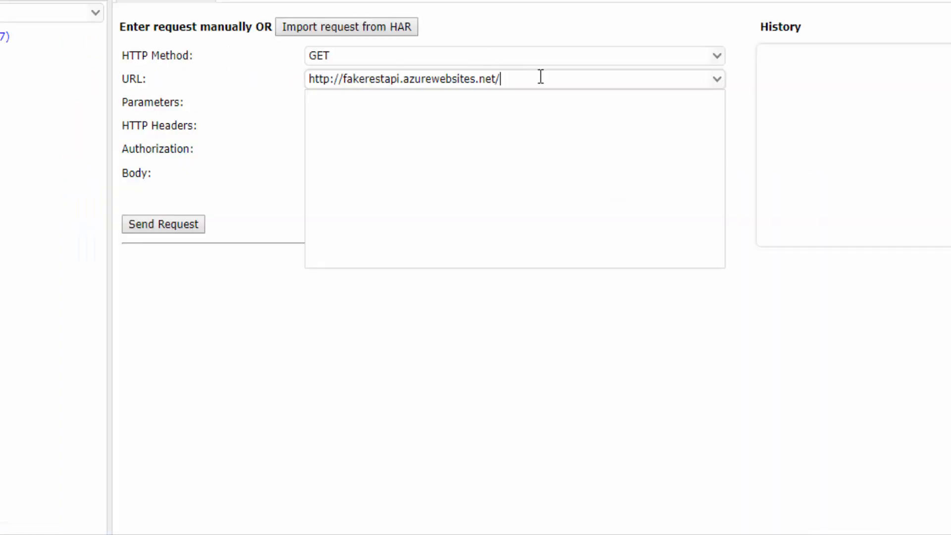
{"action": "type", "text": "api/Ac"}
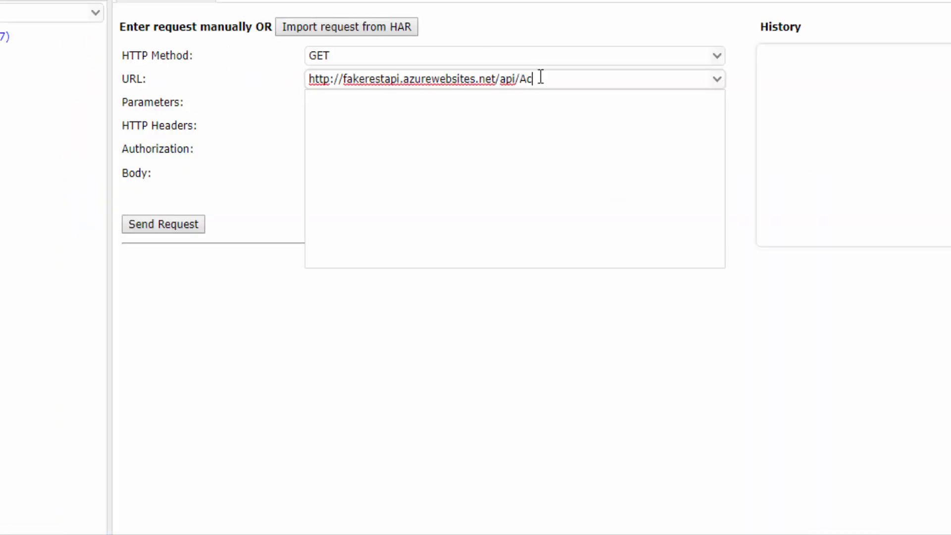
{"action": "type", "text": "tivities"}
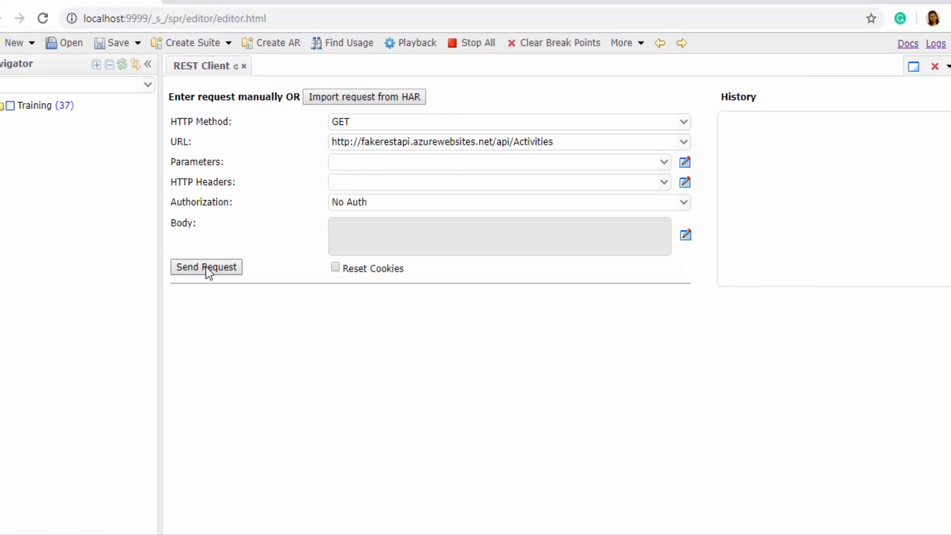
{"action": "mouse_move", "coordinate": [182, 286]}
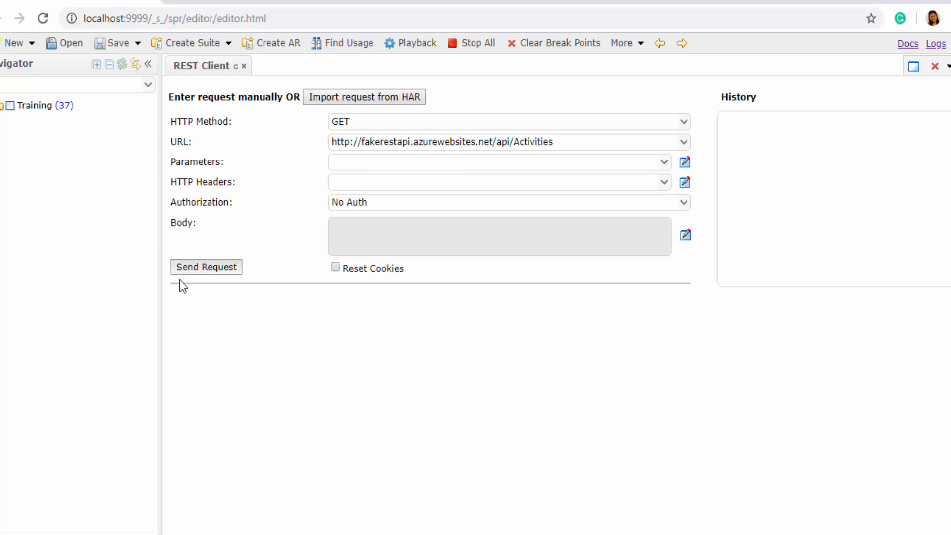
Send the GET Activities request and look through the raw 200 OK response body.
{"action": "left_click", "coordinate": [206, 267]}
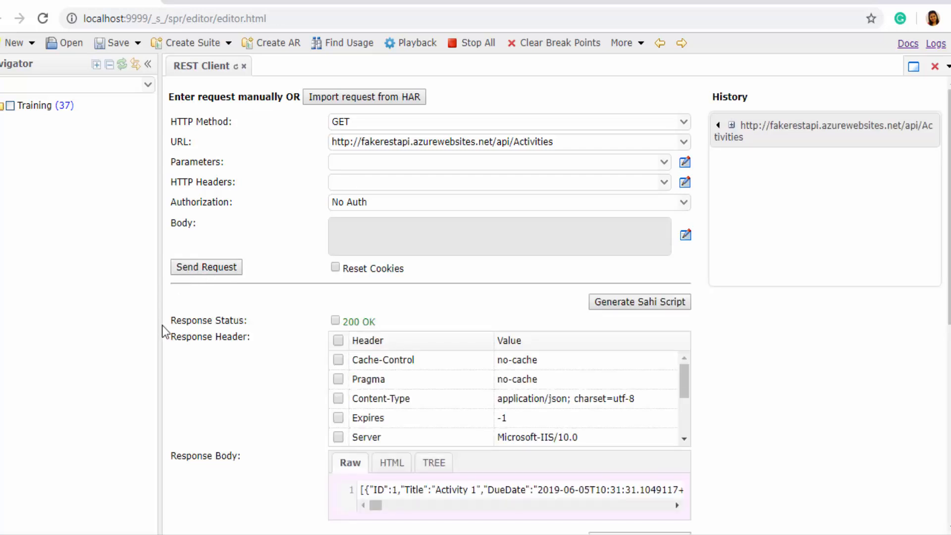
{"action": "scroll", "scroll_direction": "down", "scroll_amount": 3}
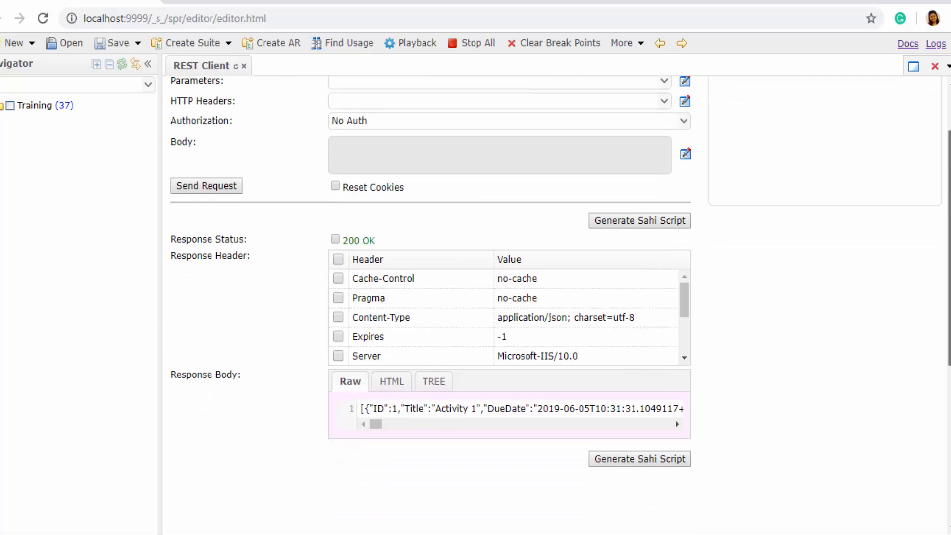
{"action": "scroll", "scroll_direction": "down", "scroll_amount": 3}
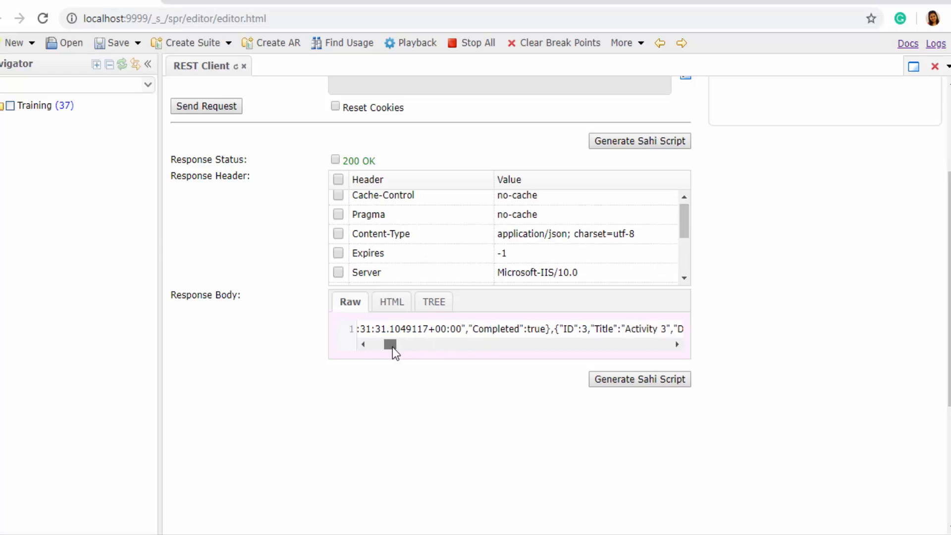
{"action": "scroll", "scroll_direction": "left", "scroll_amount": 3}
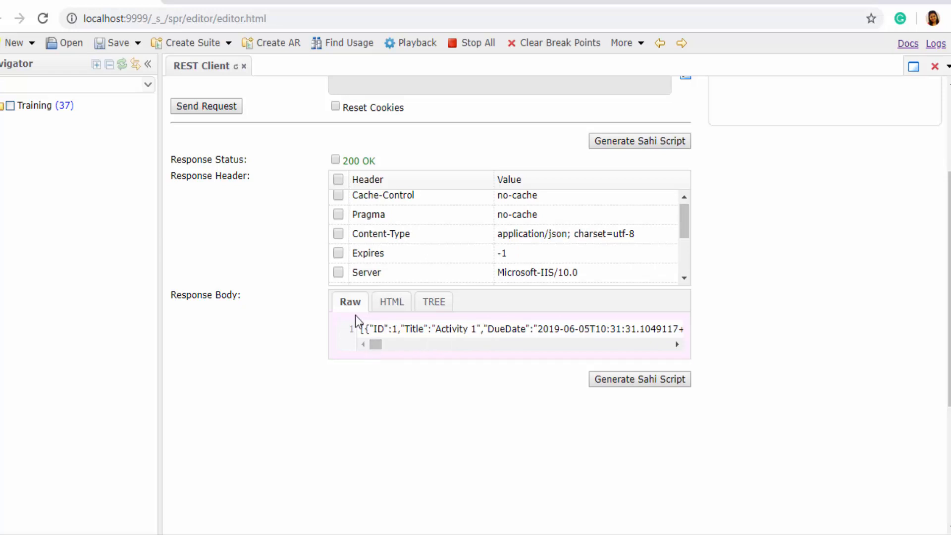
{"action": "mouse_move", "coordinate": [425, 321]}
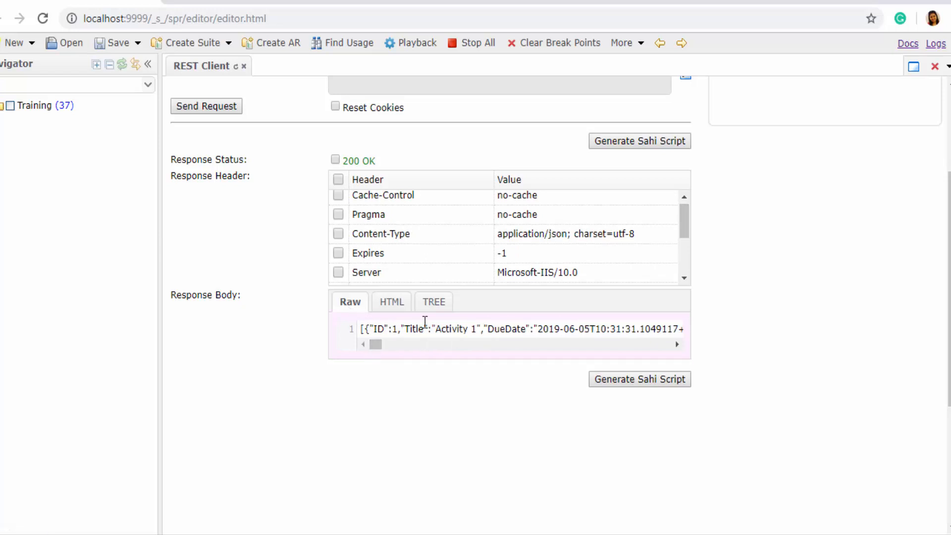
{"action": "mouse_move", "coordinate": [433, 301]}
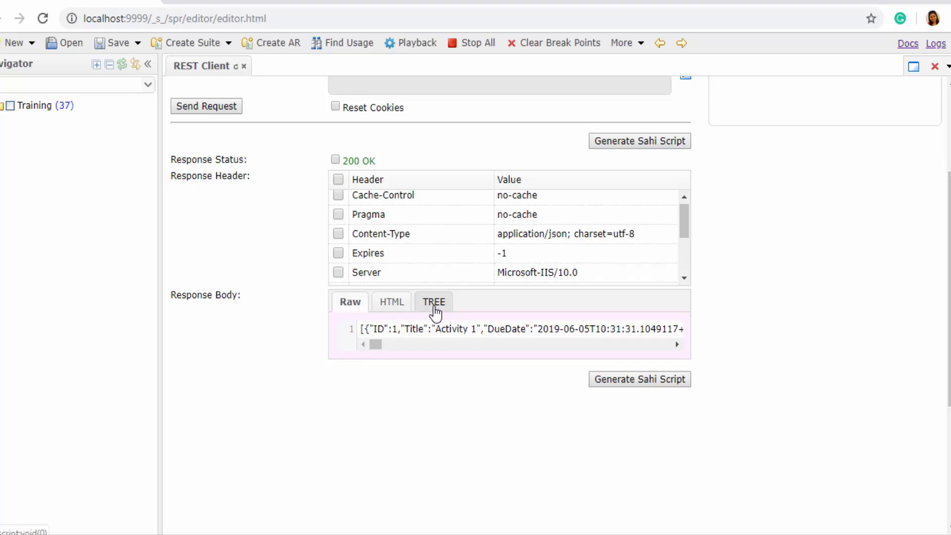
Show the Activities response body as an expandable tree of records.
{"action": "left_click", "coordinate": [433, 302]}
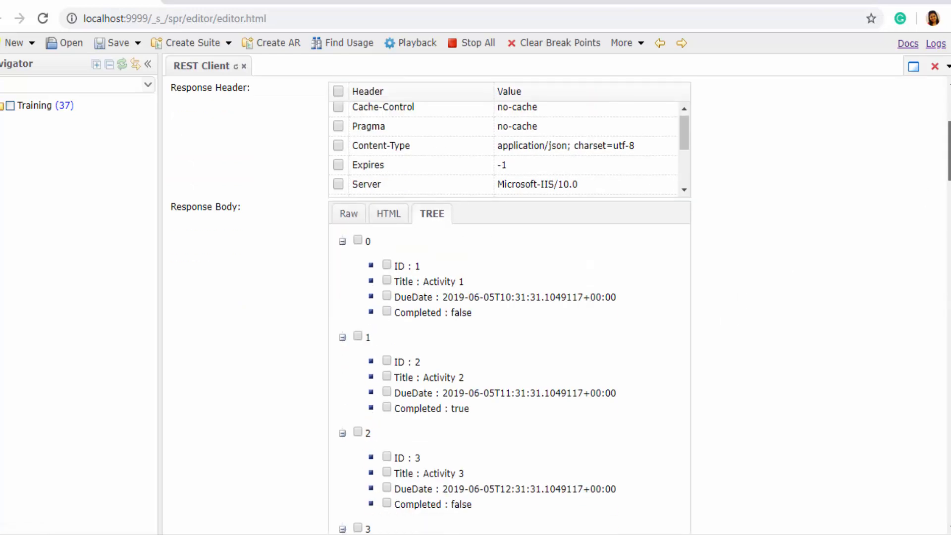
{"action": "scroll", "scroll_direction": "up", "scroll_amount": 3}
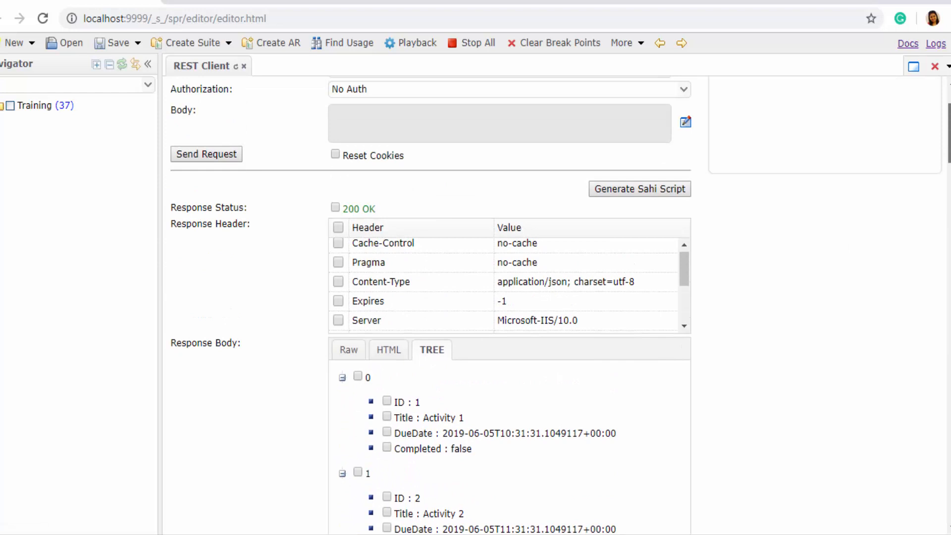
{"action": "scroll", "scroll_direction": "up", "scroll_amount": 3}
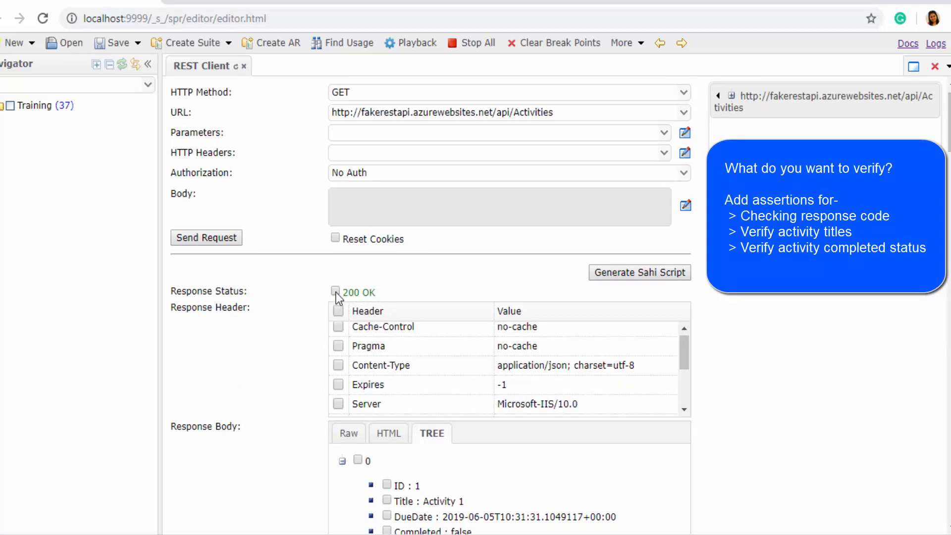
Tick assertions on the first two activities' Completed status and Title values.
{"action": "scroll", "scroll_direction": "down", "scroll_amount": 3}
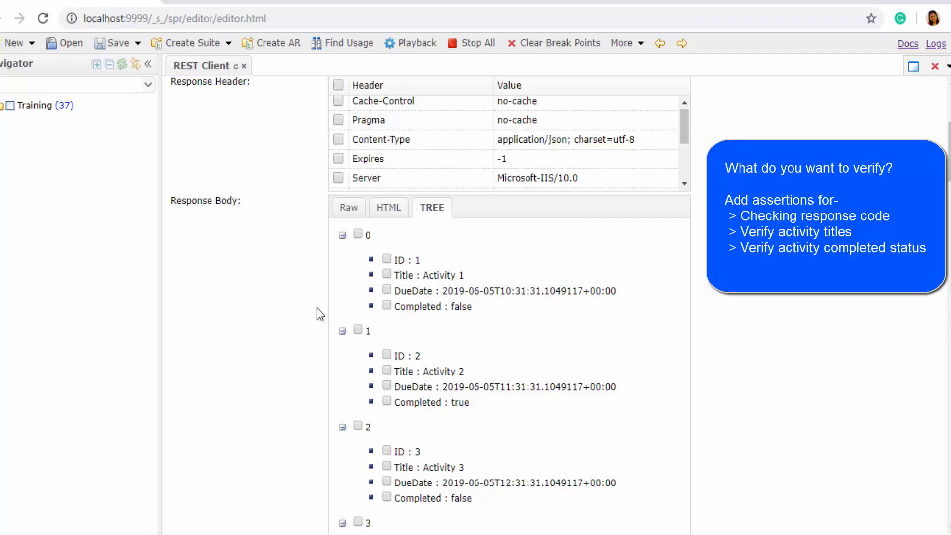
{"action": "double_click", "coordinate": [431, 402]}
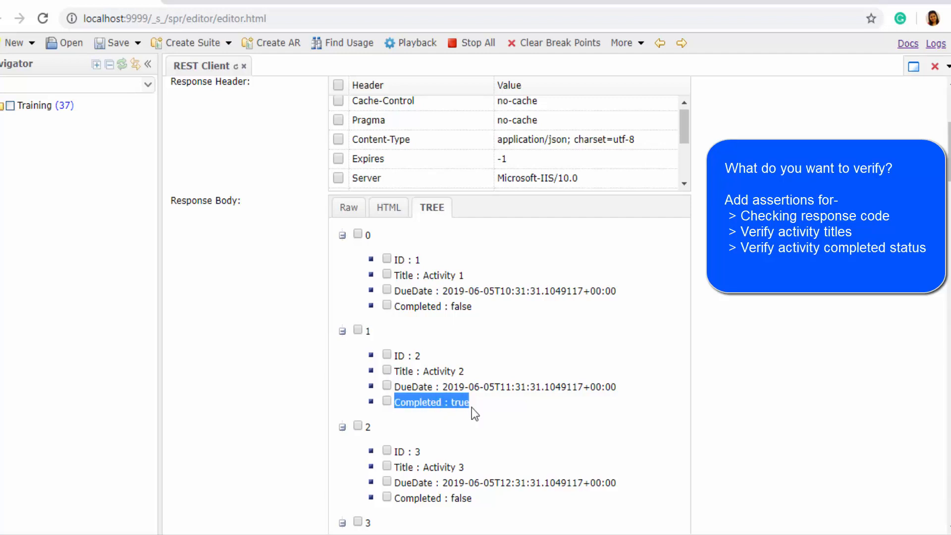
{"action": "left_click", "coordinate": [434, 306]}
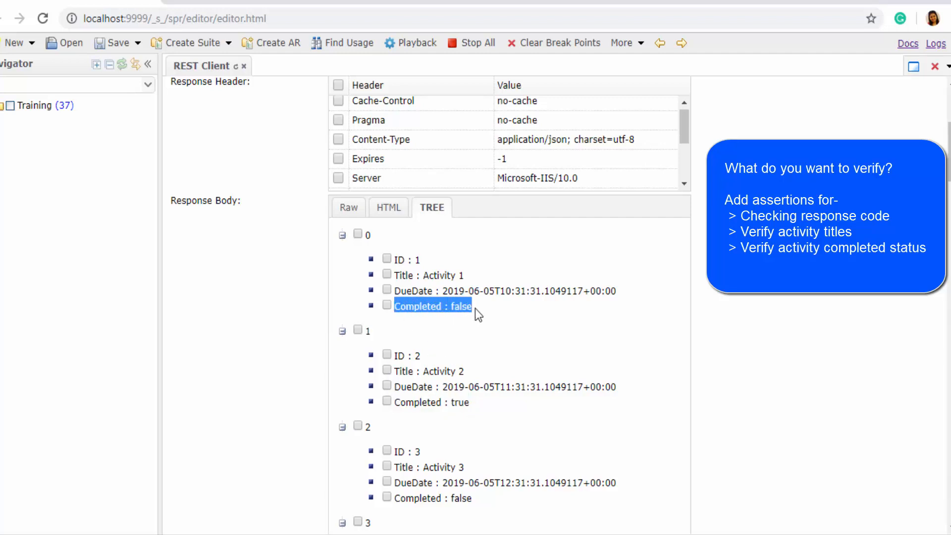
{"action": "scroll", "scroll_direction": "up", "scroll_amount": 3}
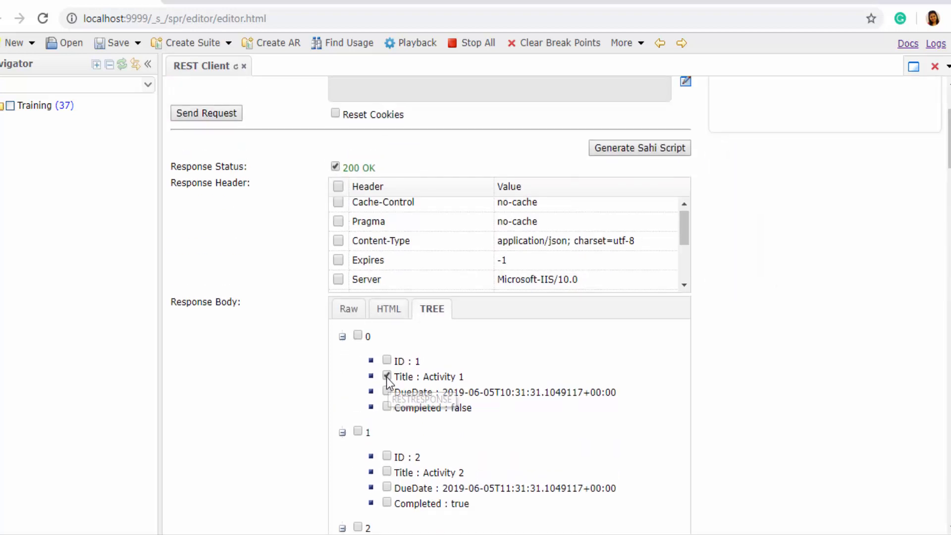
{"action": "left_click", "coordinate": [386, 377]}
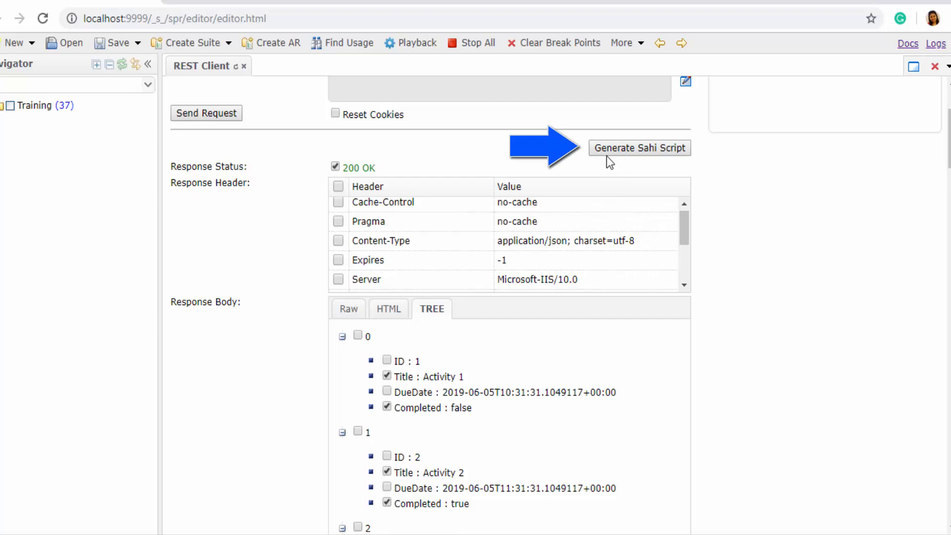
Generate the Sahi script into a new tab and save it as Rest_Activi in Training.
{"action": "left_click", "coordinate": [639, 148]}
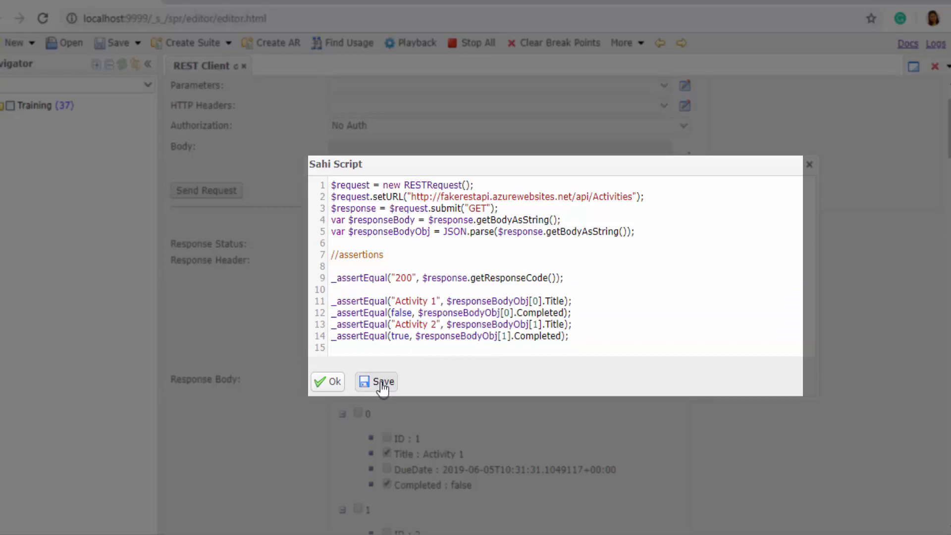
{"action": "left_click", "coordinate": [377, 382]}
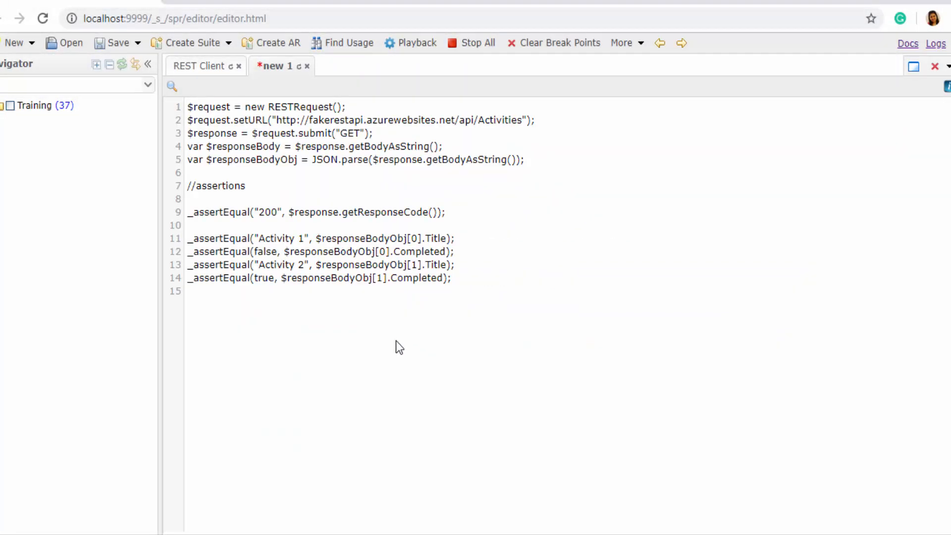
{"action": "left_click", "coordinate": [113, 43]}
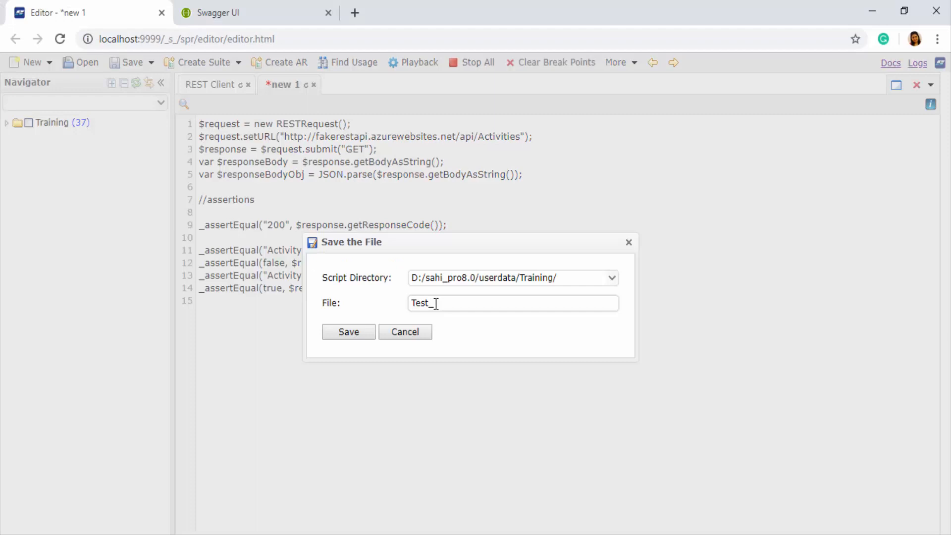
{"action": "type", "text": "Rest_Activi"}
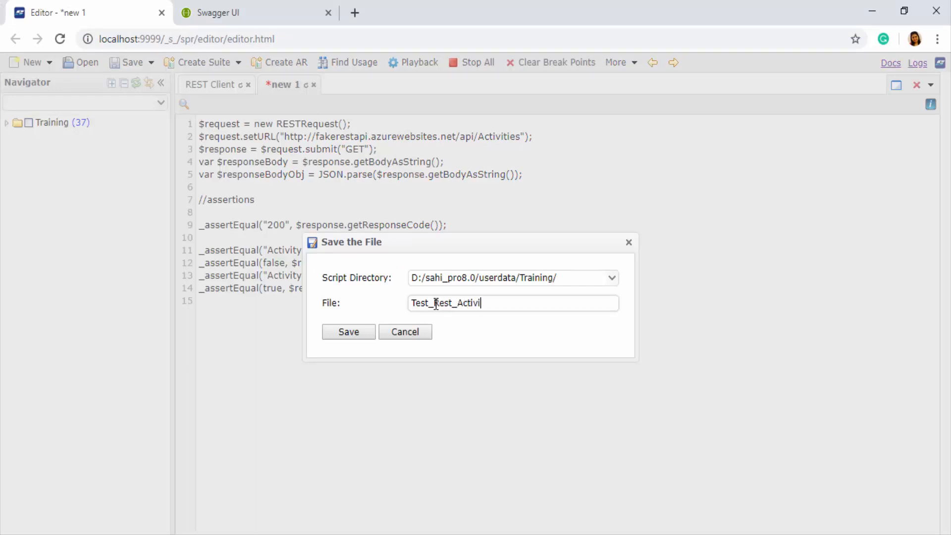
{"action": "left_click", "coordinate": [347, 332]}
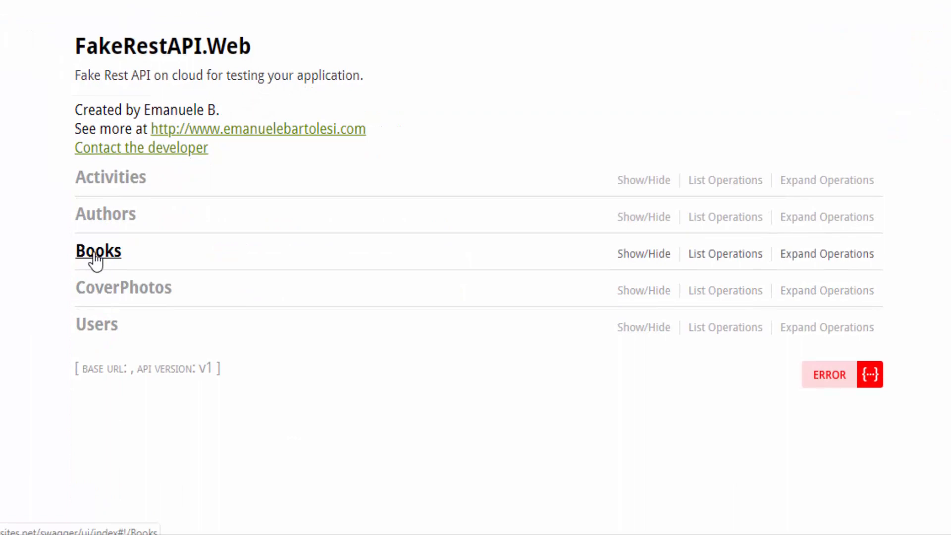
List the Books operations and fill the POST /api/Books parameter from its model schema.
{"action": "left_click", "coordinate": [98, 251]}
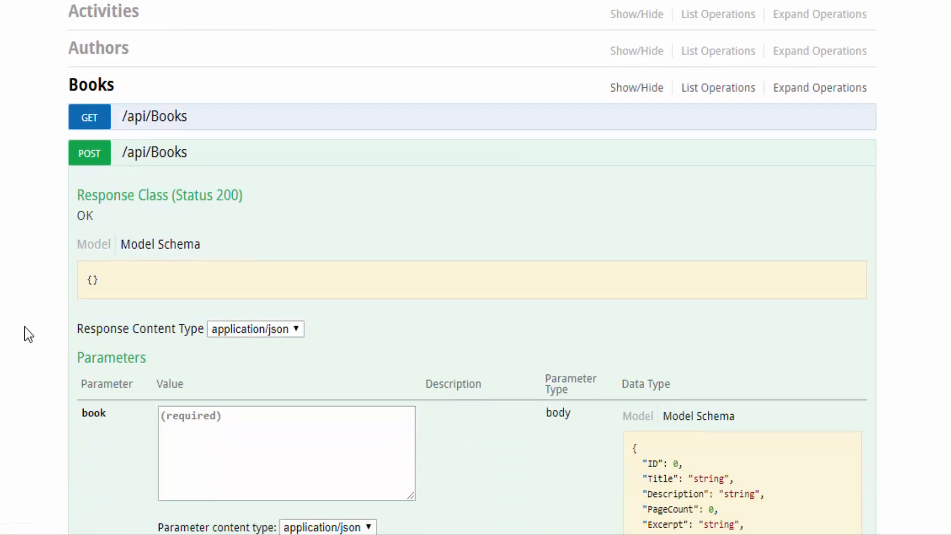
{"action": "scroll", "scroll_direction": "down", "scroll_amount": 3}
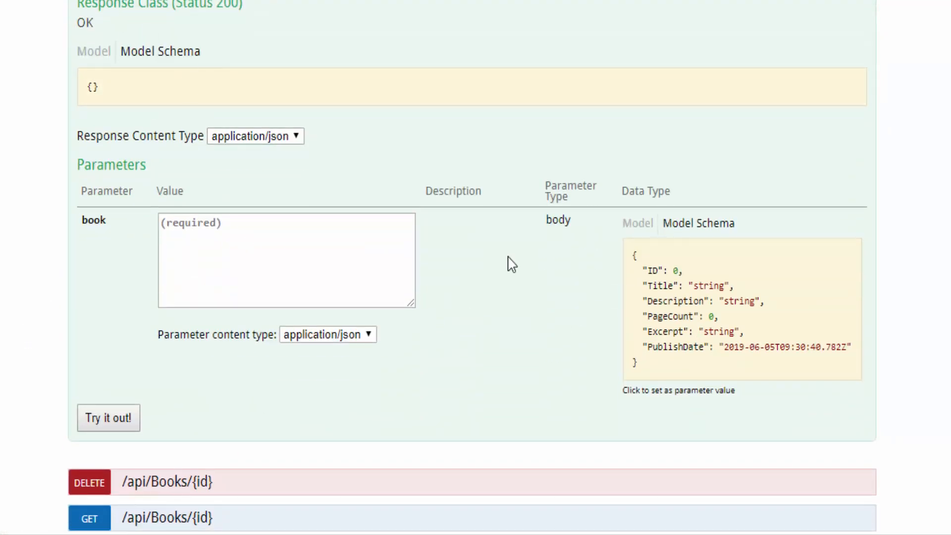
{"action": "left_click", "coordinate": [740, 309]}
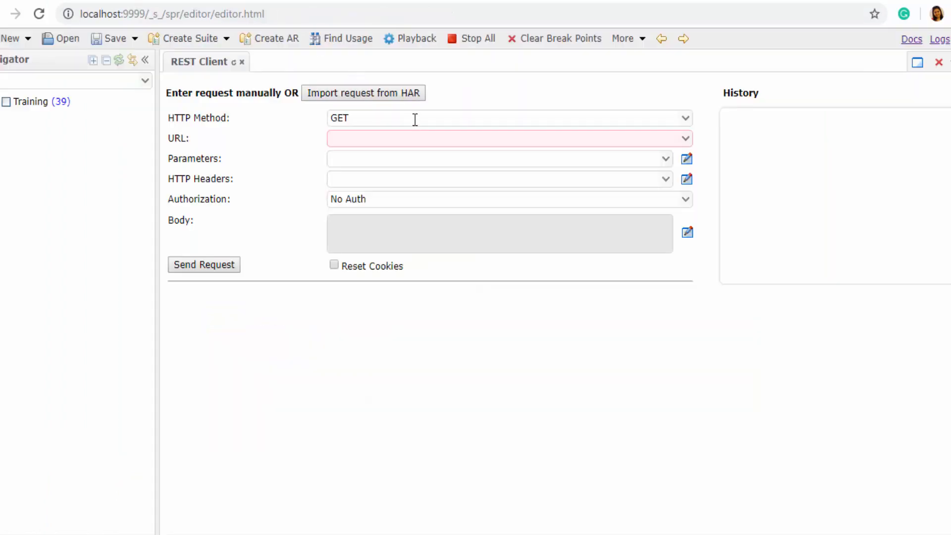
{"action": "left_click", "coordinate": [508, 118]}
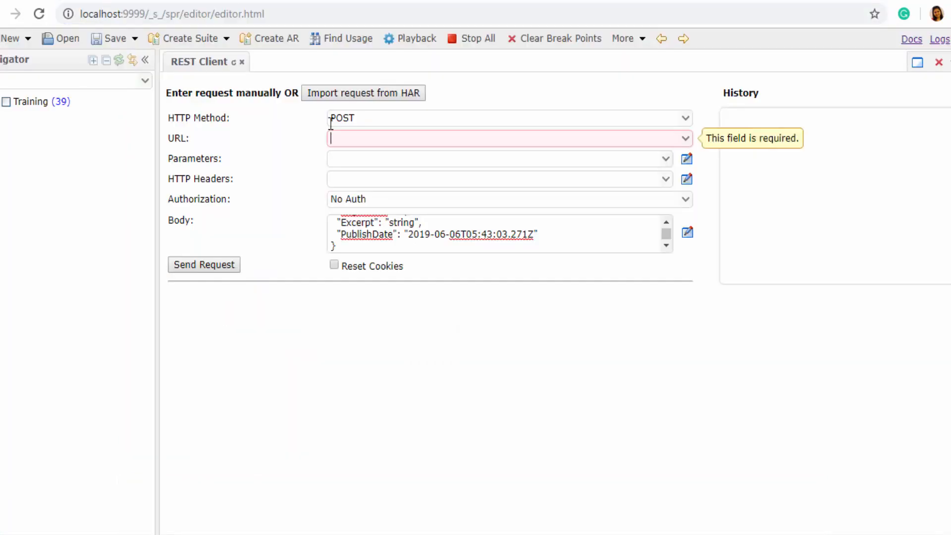
{"action": "type", "text": "http://fakerestapi.azurewebsites.net/api"}
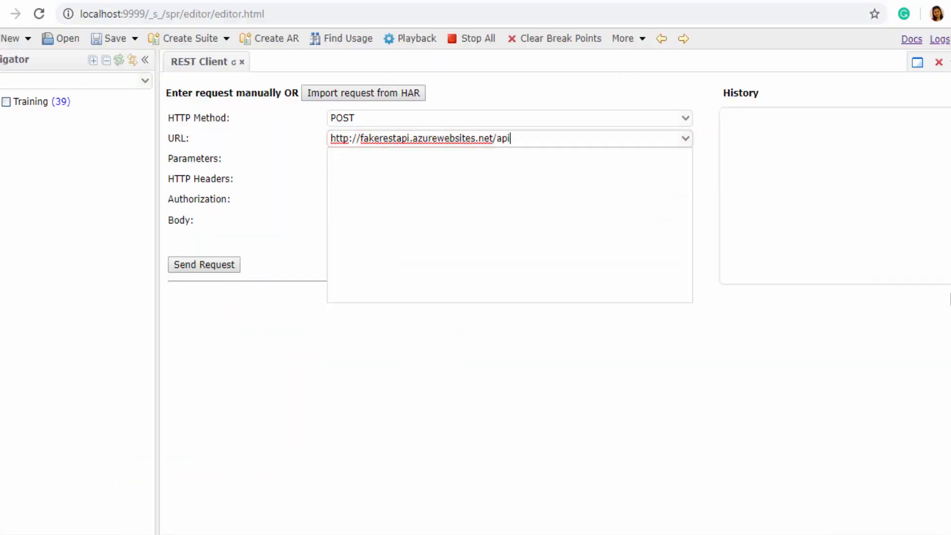
{"action": "type", "text": "/Books"}
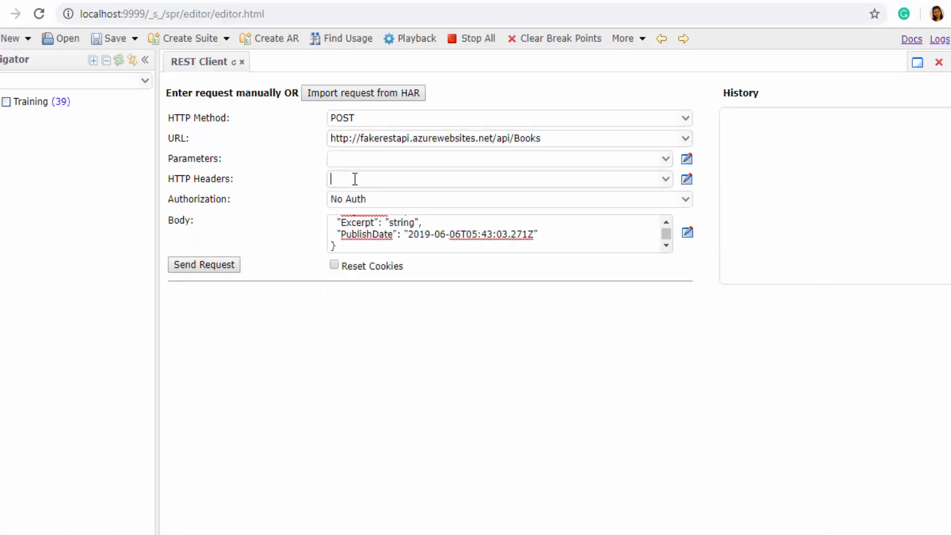
Add a Content-Type header with value application/json via the Request Headers Editor.
{"action": "left_click", "coordinate": [687, 178]}
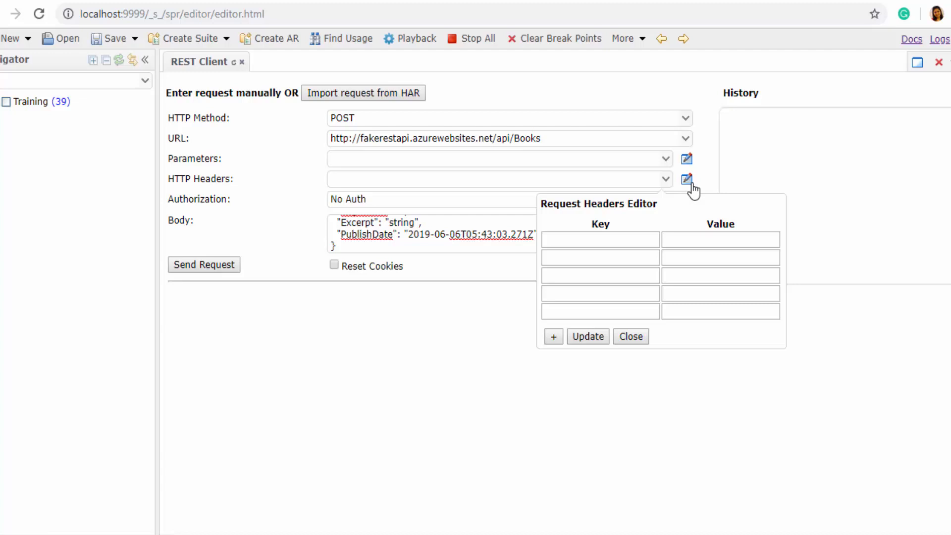
{"action": "type", "text": "con"}
{"action": "type", "text": "a"}
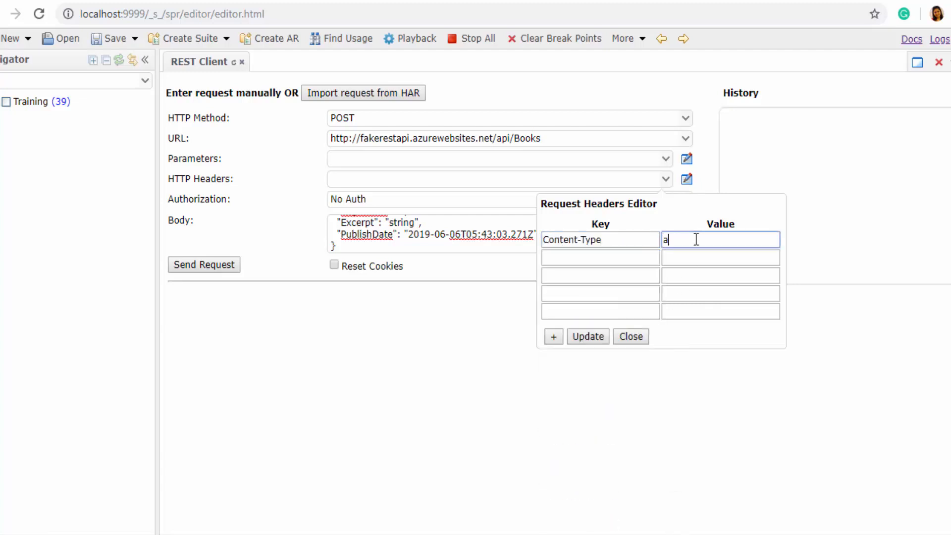
{"action": "type", "text": "pplicat"}
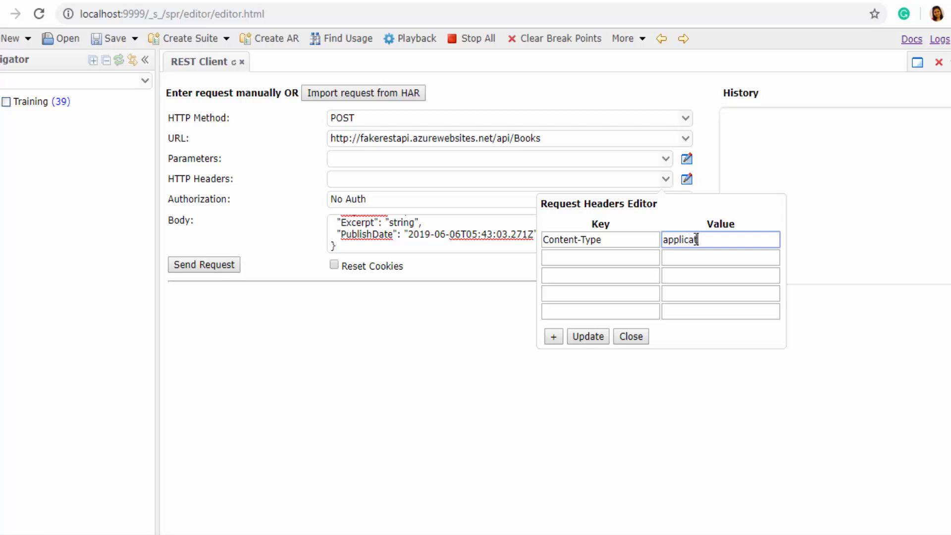
{"action": "type", "text": "tion/j"}
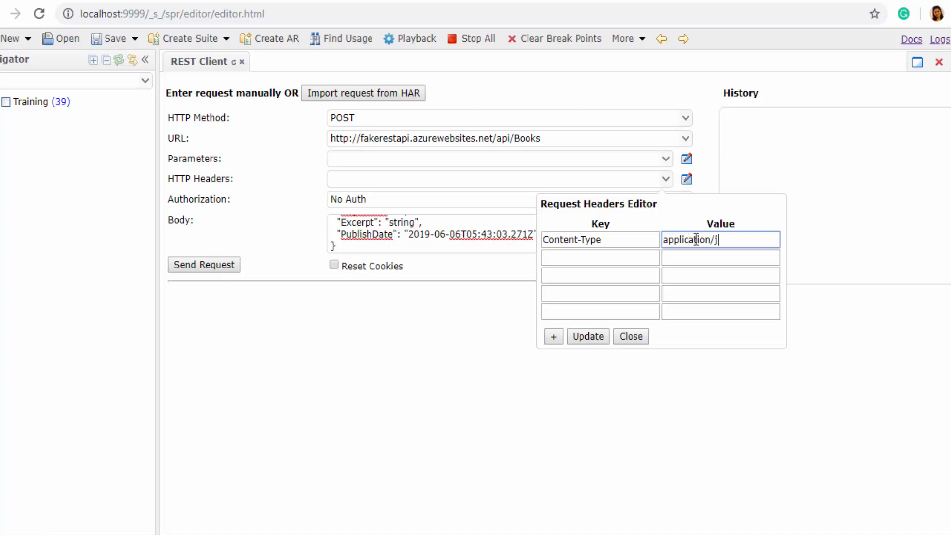
{"action": "left_click", "coordinate": [587, 335]}
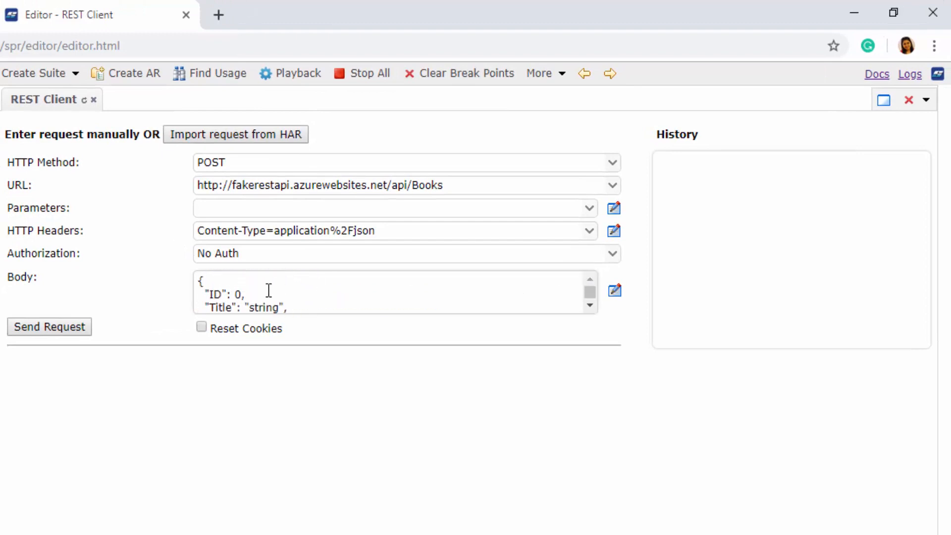
Set the body to ID 661, Title MyBook, Description Bio and send the POST request.
{"action": "type", "text": "6"}
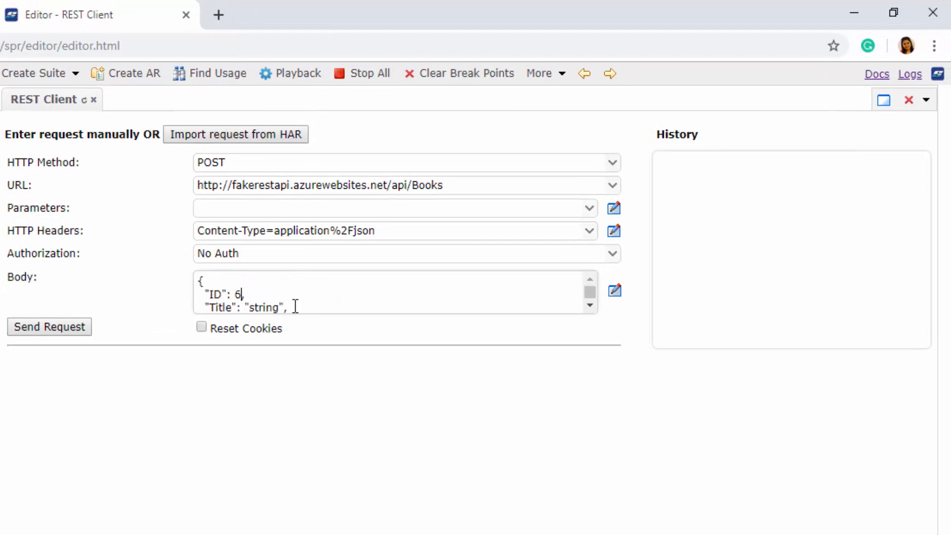
{"action": "type", "text": "61"}
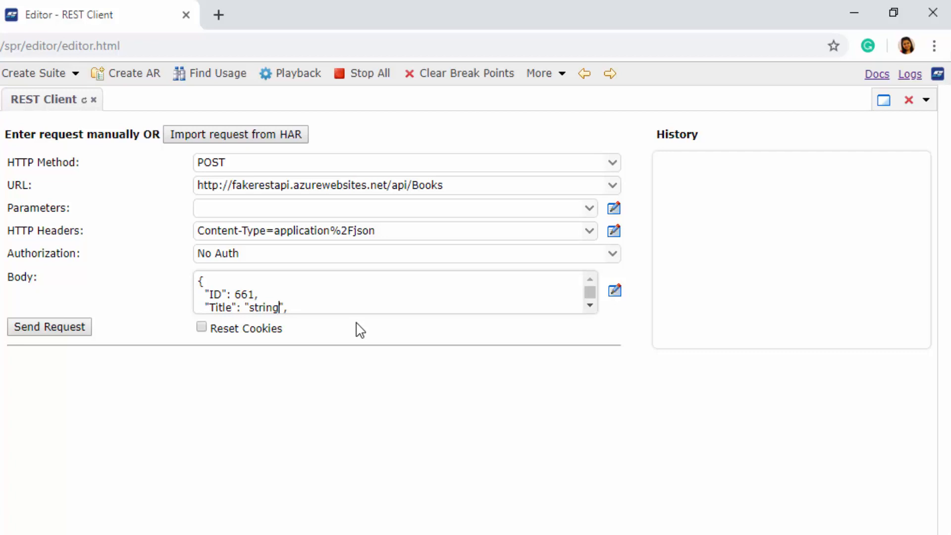
{"action": "type", "text": "My"}
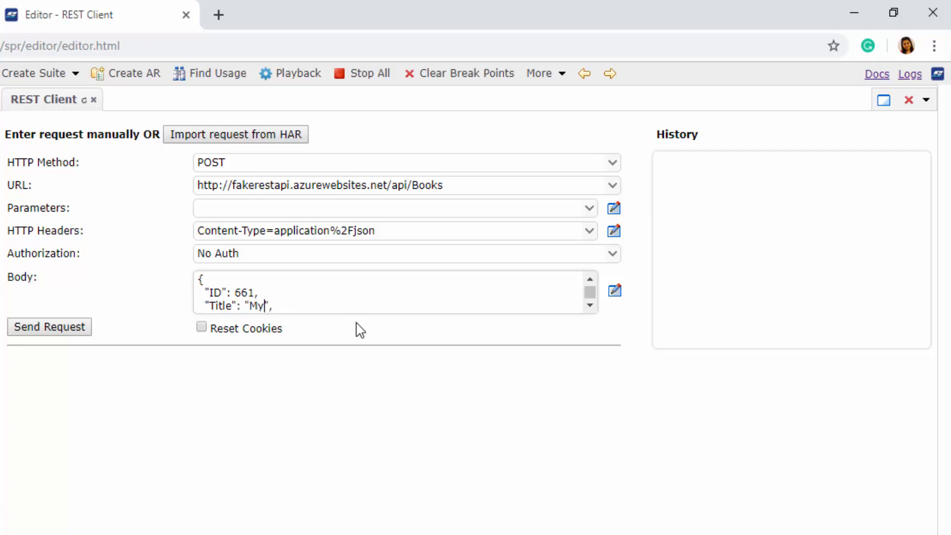
{"action": "type", "text": "Book"}
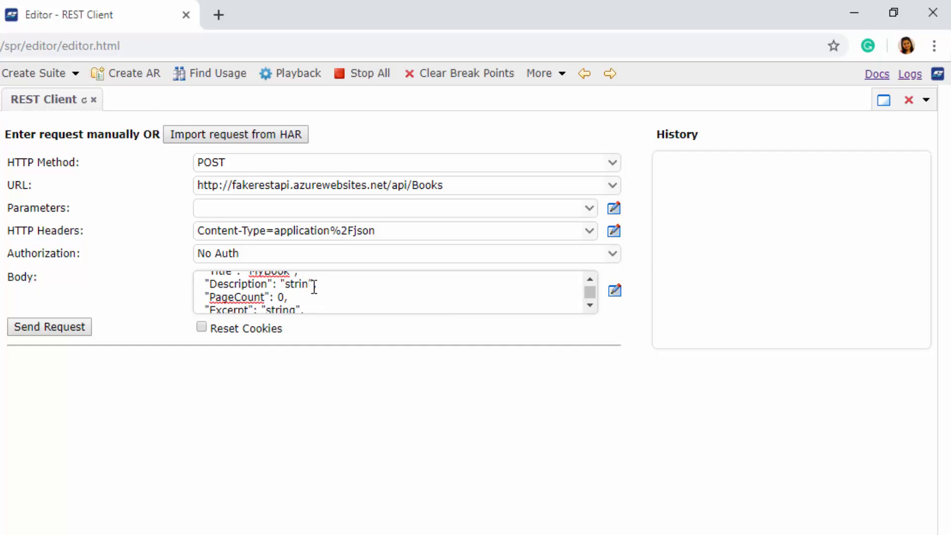
{"action": "type", "text": "Bio"}
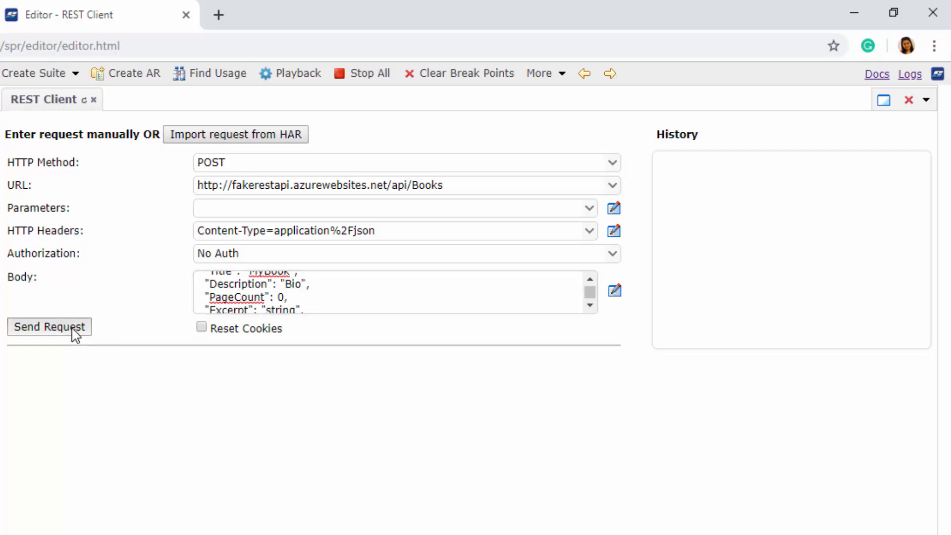
{"action": "left_click", "coordinate": [49, 327]}
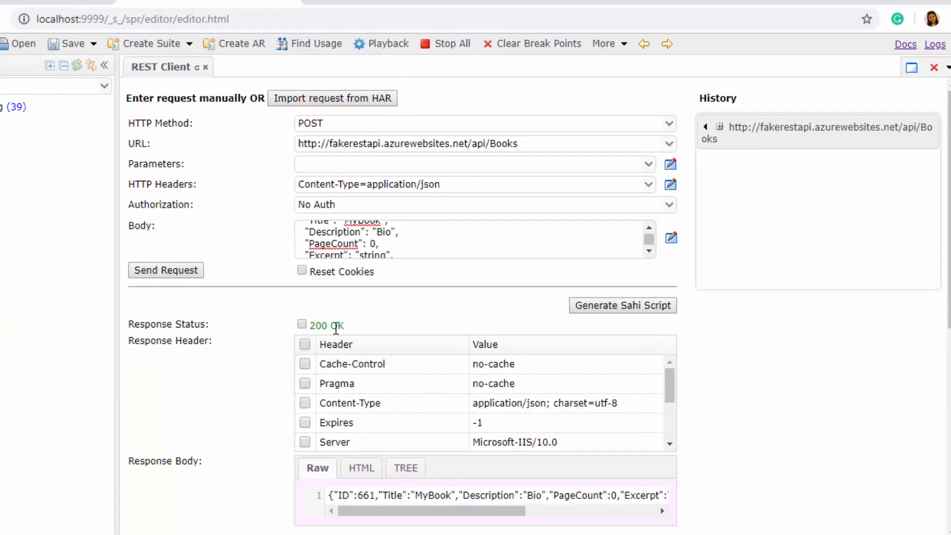
View the response as a tree and generate a script asserting 200 OK, ID, Title and Description.
{"action": "scroll", "scroll_direction": "down", "scroll_amount": 3}
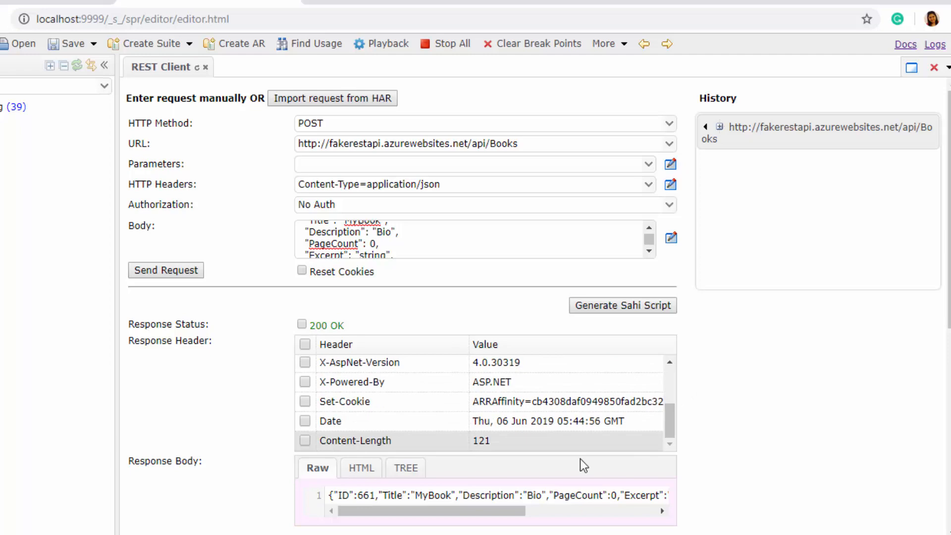
{"action": "left_click", "coordinate": [404, 468]}
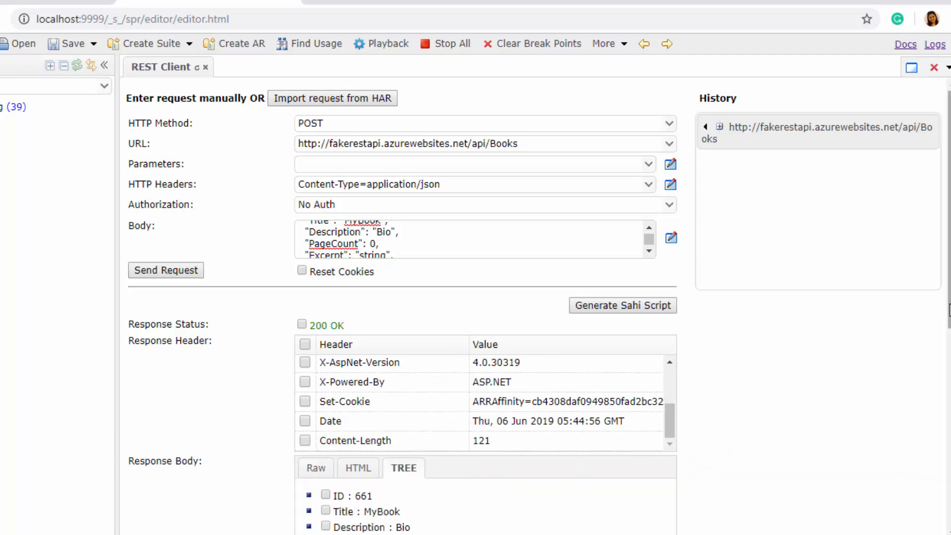
{"action": "scroll", "scroll_direction": "down", "scroll_amount": 3}
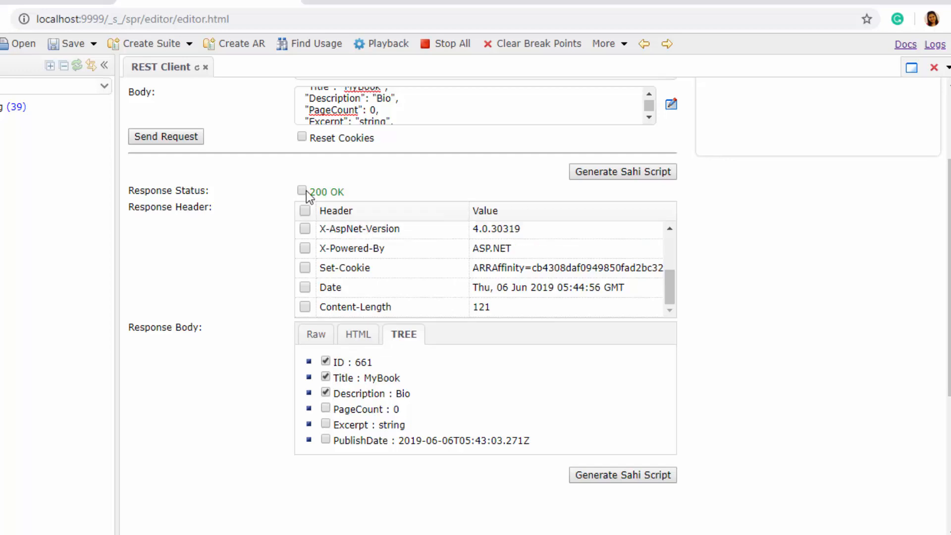
{"action": "scroll", "scroll_direction": "up", "scroll_amount": 3}
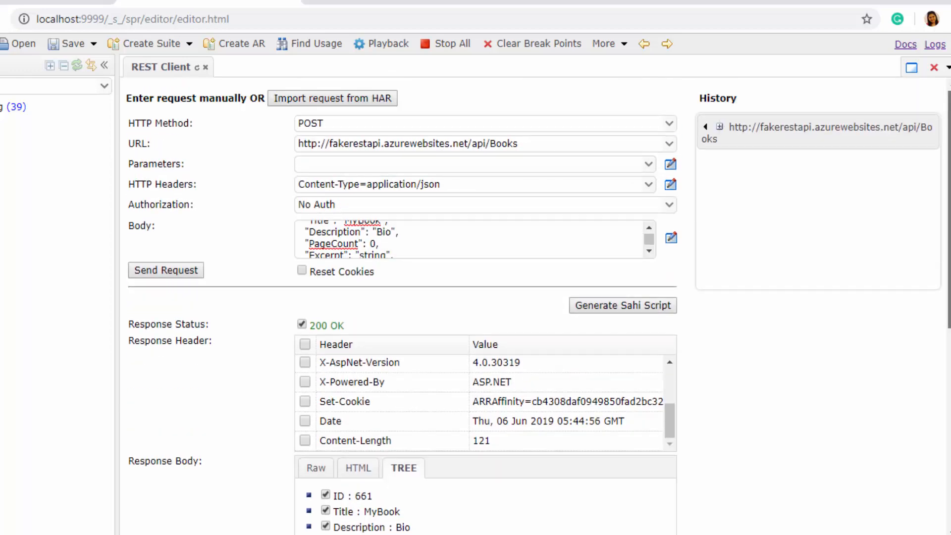
{"action": "left_click", "coordinate": [622, 305]}
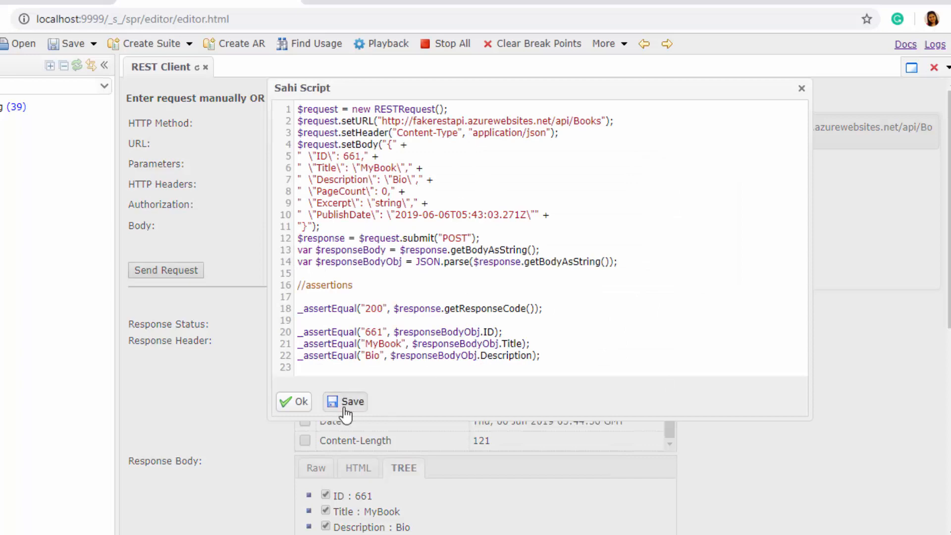
Save the generated POST Books script as Test_Sahi_Books.sah in the Training folder.
{"action": "left_click", "coordinate": [353, 401]}
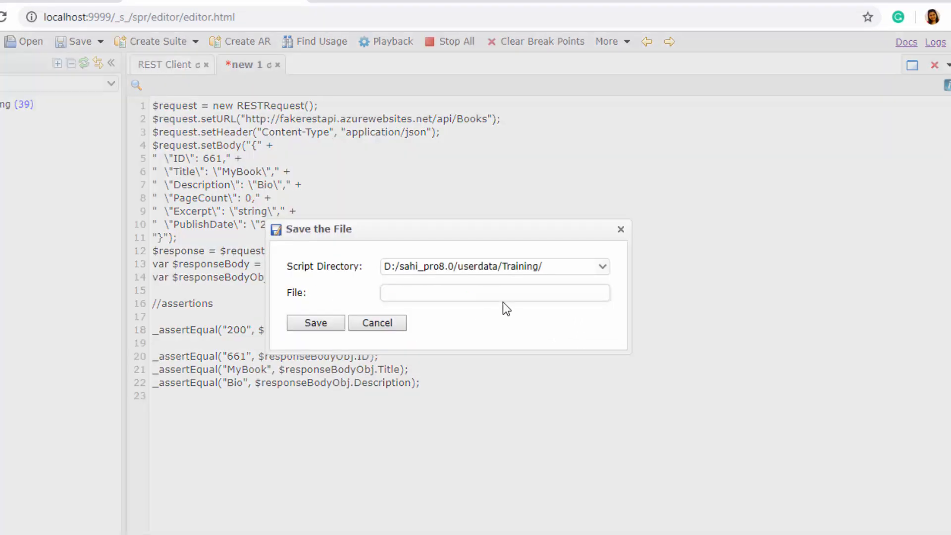
{"action": "type", "text": "Test_"}
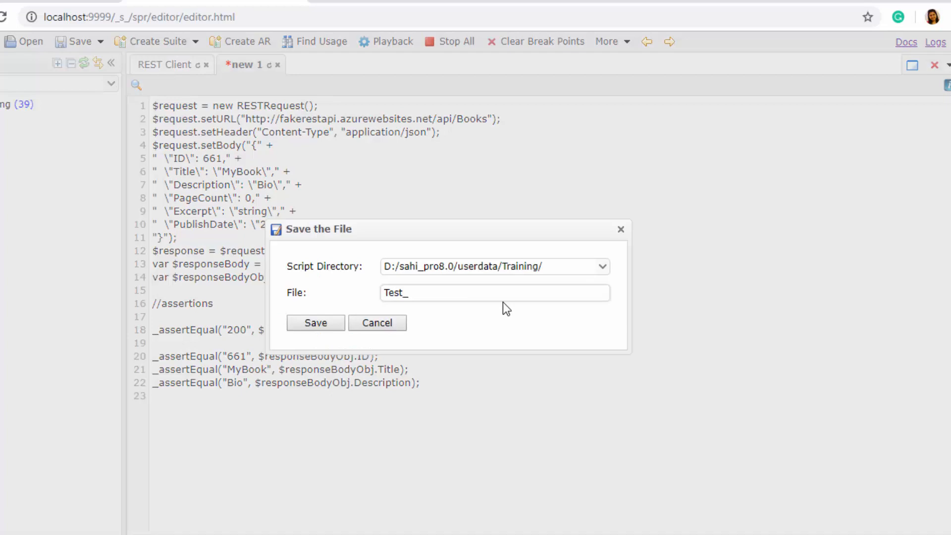
{"action": "type", "text": "Sahi_Boo"}
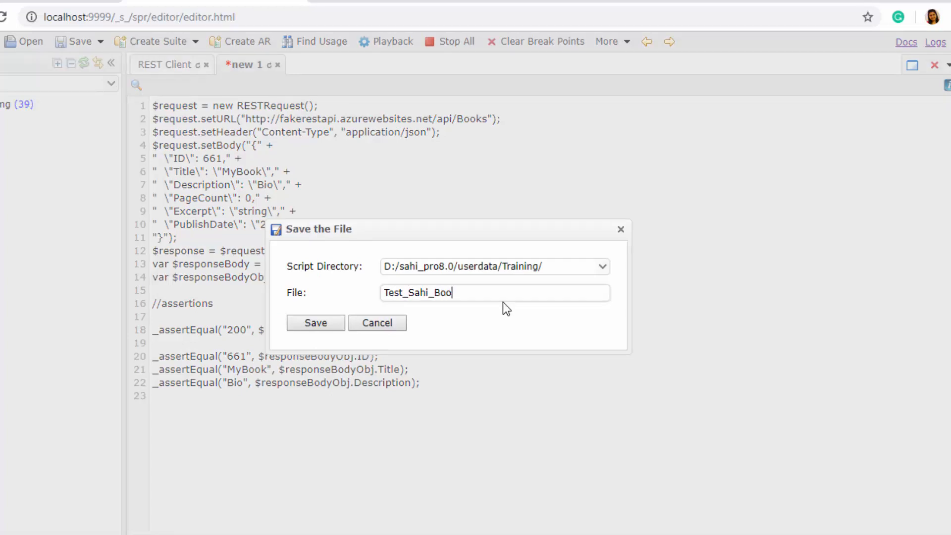
{"action": "left_click", "coordinate": [315, 322]}
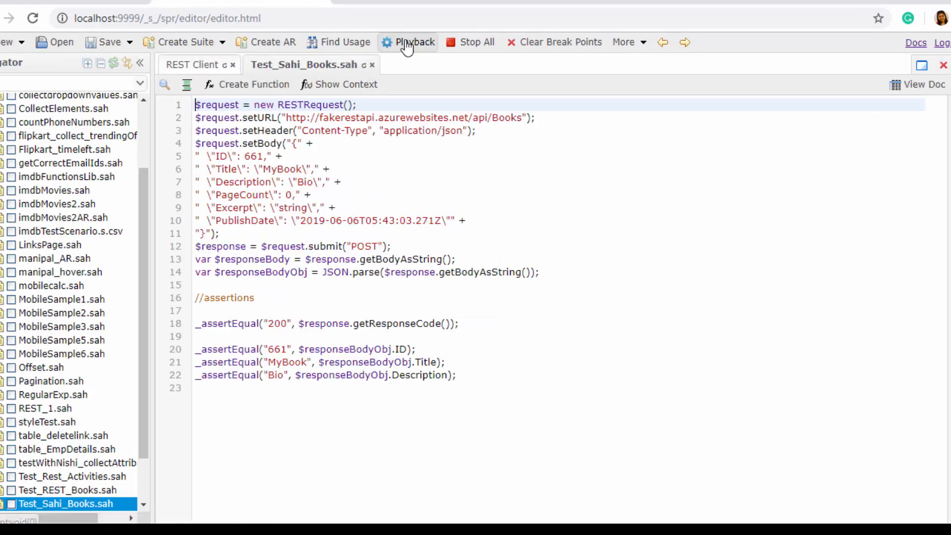
Play back Test_Sahi_Books.sah in Chrome against the fakerestapi start URL.
{"action": "left_click", "coordinate": [408, 42]}
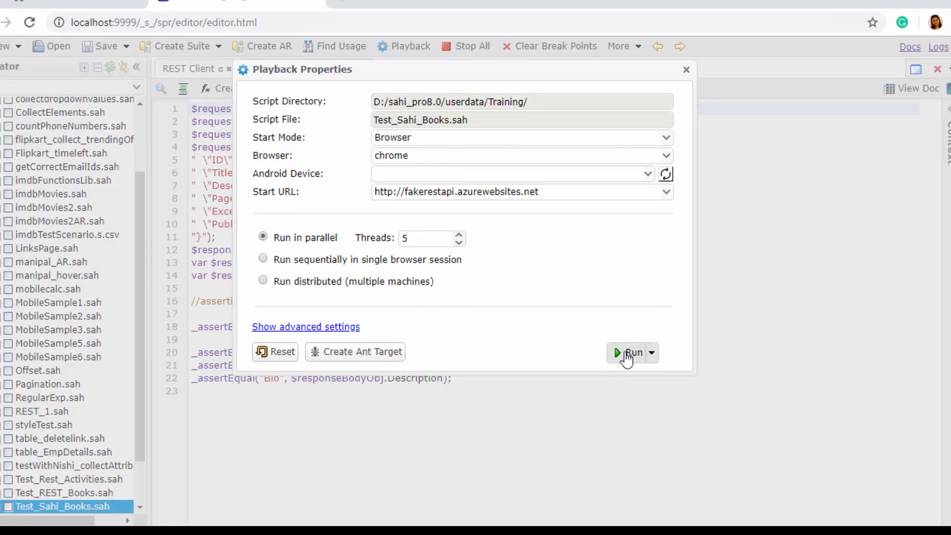
{"action": "left_click", "coordinate": [630, 353]}
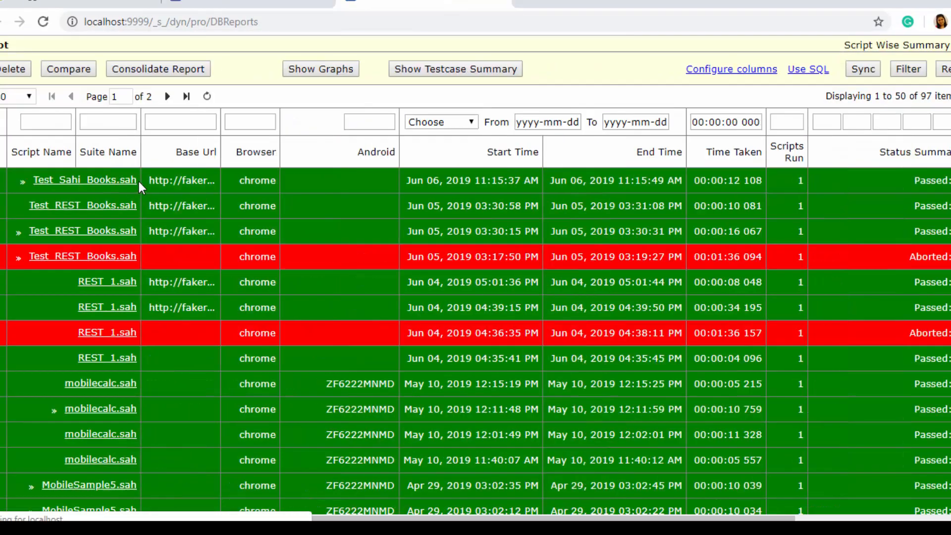
View the Test_Sahi_Books.sah script report showing 4 steps, 0 failures, SUCCESS.
{"action": "left_click", "coordinate": [84, 180]}
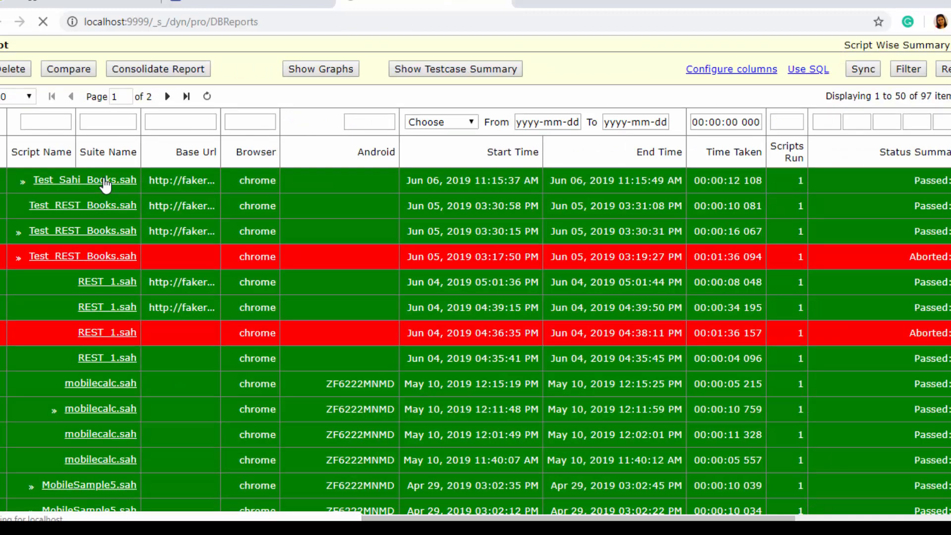
{"action": "left_click", "coordinate": [84, 180]}
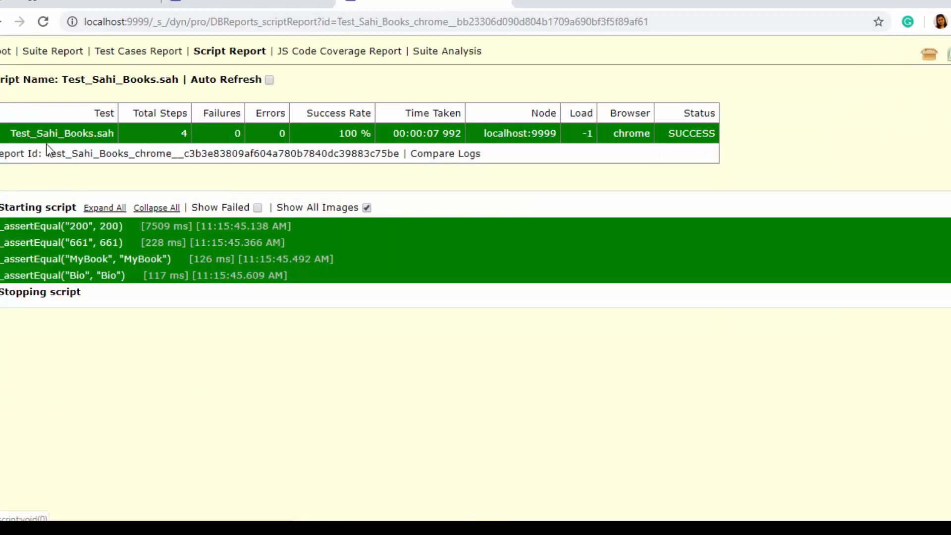
{"action": "mouse_move", "coordinate": [314, 143]}
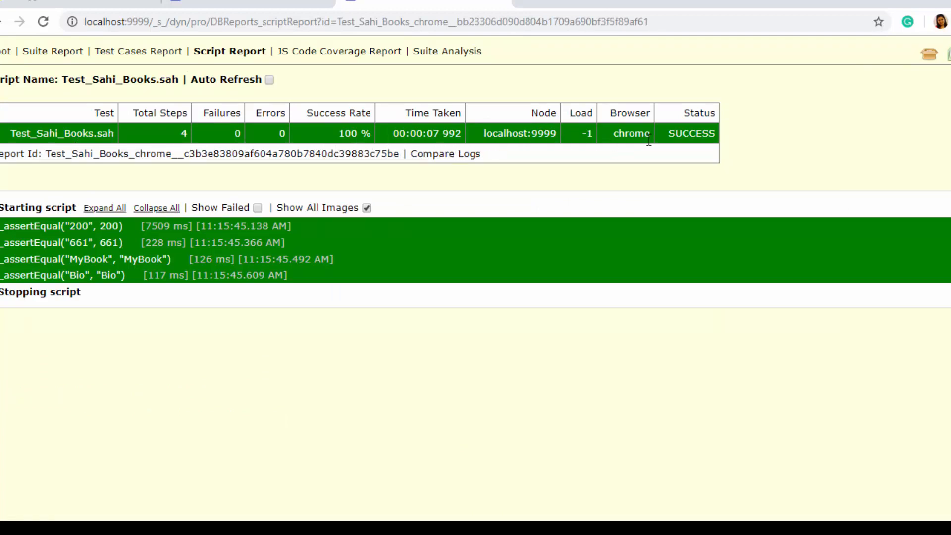
{"action": "mouse_move", "coordinate": [425, 420]}
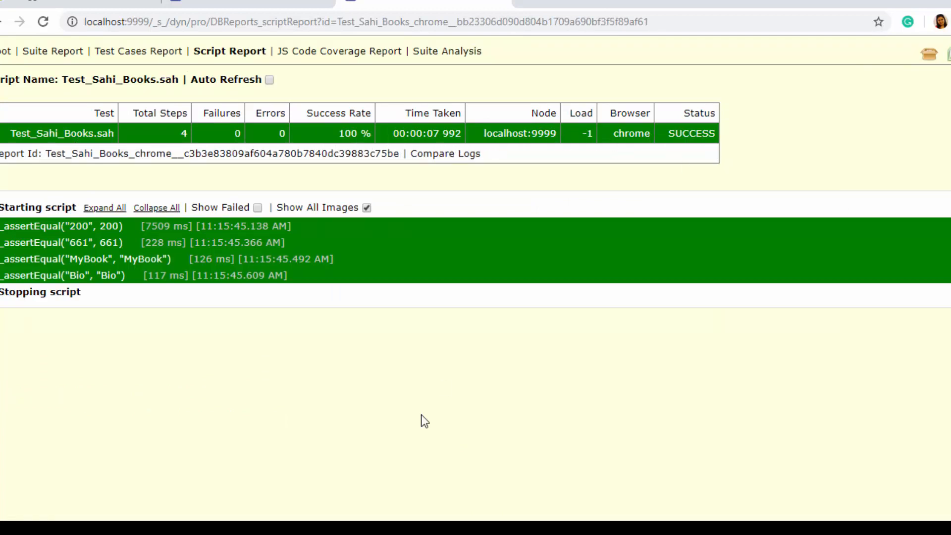